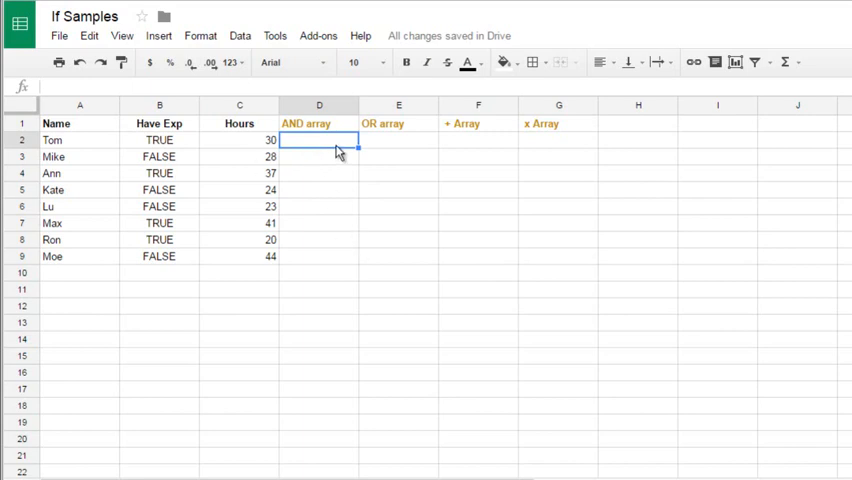
- Build an AND formula in D2 over Have Exp (B2:B9) and Hours above 30 (C2:C9)
type("=a")
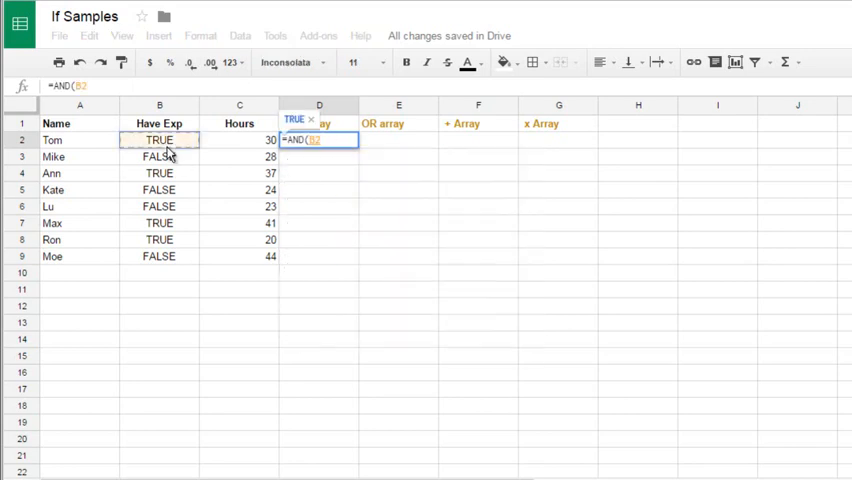
left_click(239, 139)
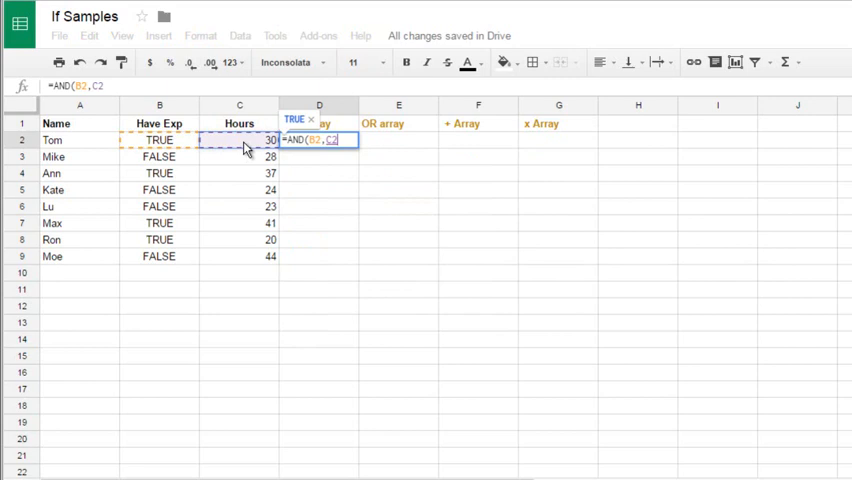
type(">30)")
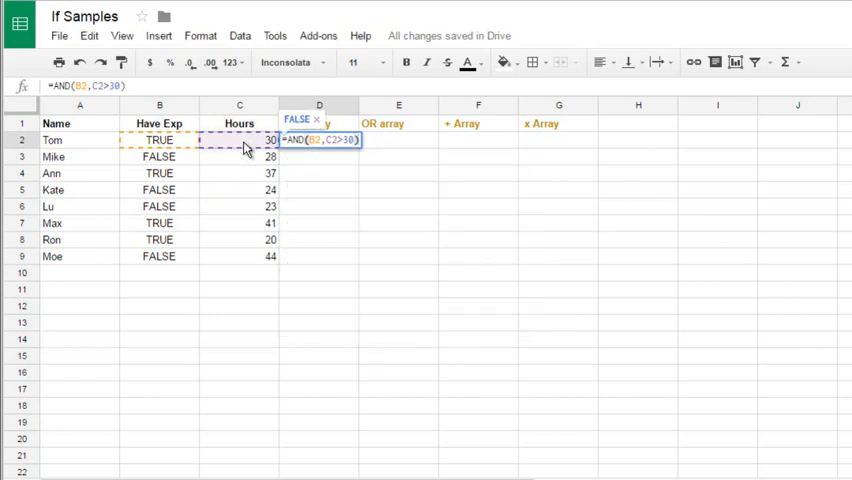
key("Enter")
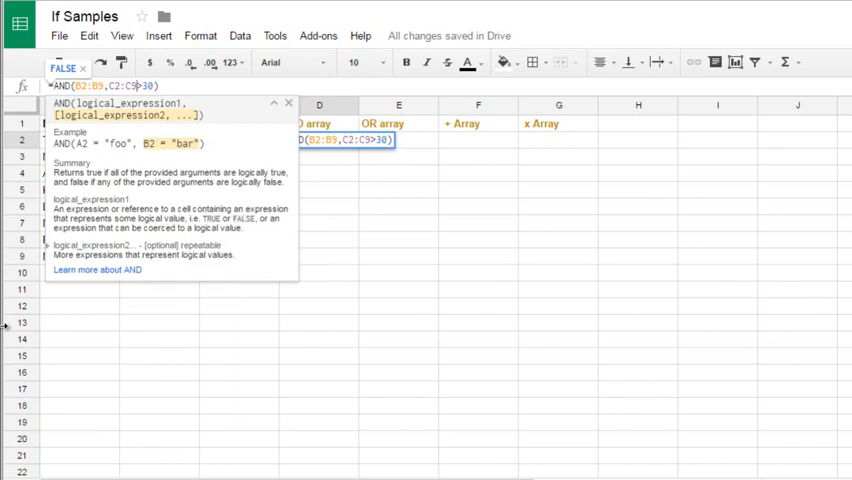
- Wrap the D2 AND formula in ArrayFormula with Ctrl+Shift+Enter, returning a single FALSE
key("Ctrl+Shift+Enter")
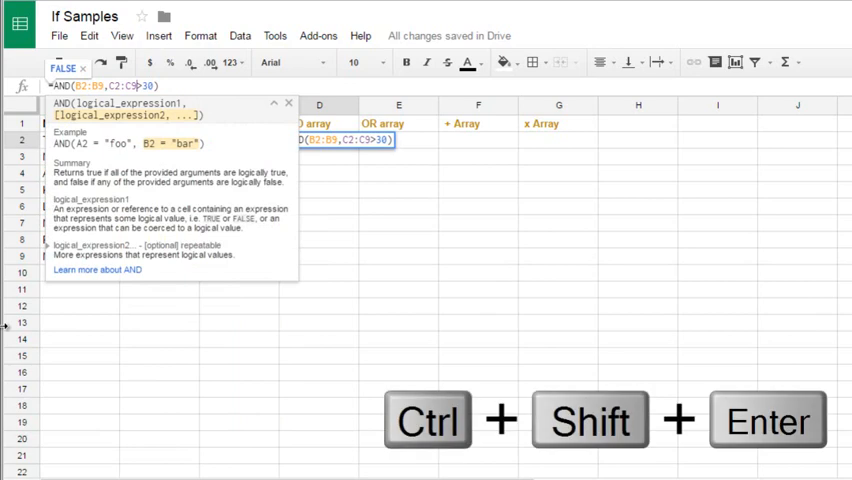
key("Ctrl+Shift+Enter")
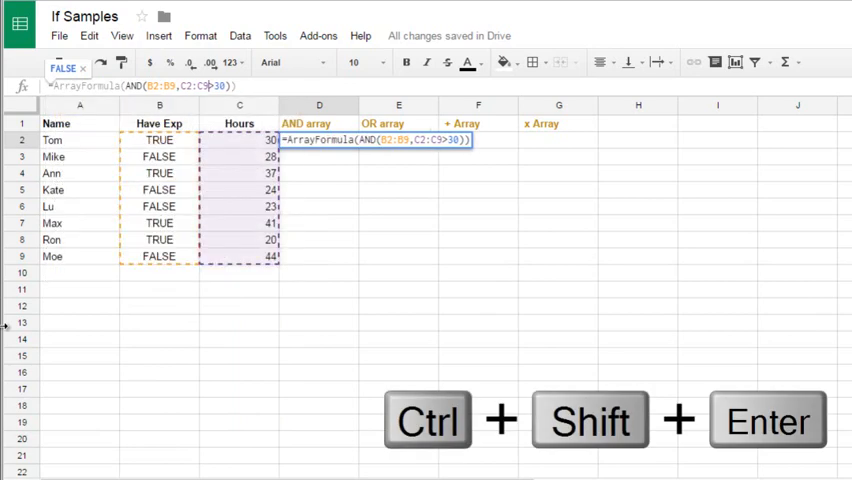
key("Ctrl+Shift+Enter")
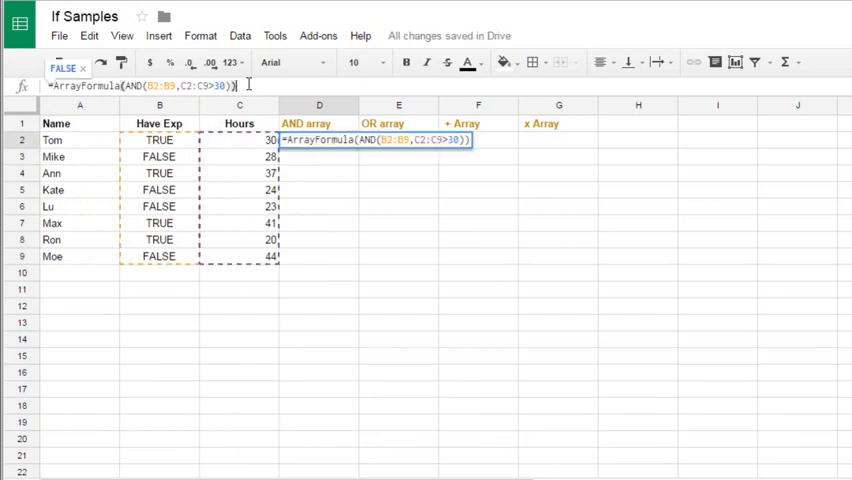
mouse_move(361, 258)
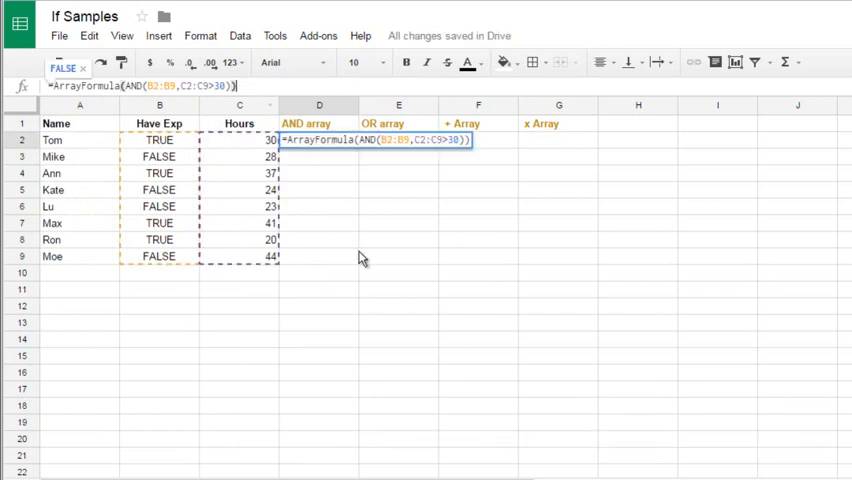
key("Enter")
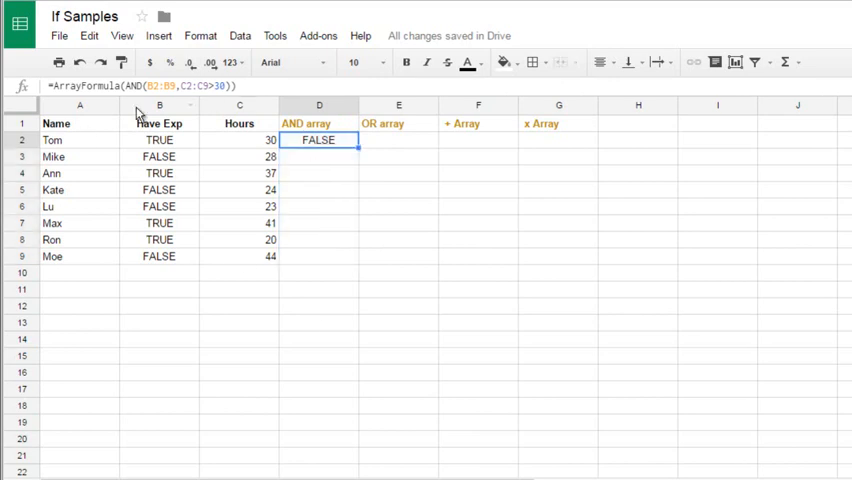
mouse_move(360, 210)
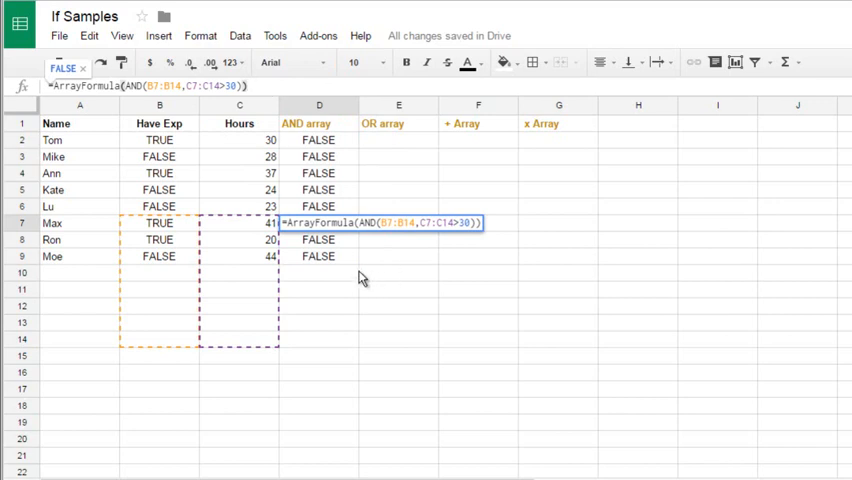
- Inspect the filled-down AND copies against Ann's Have Exp and Hours values
left_click(319, 239)
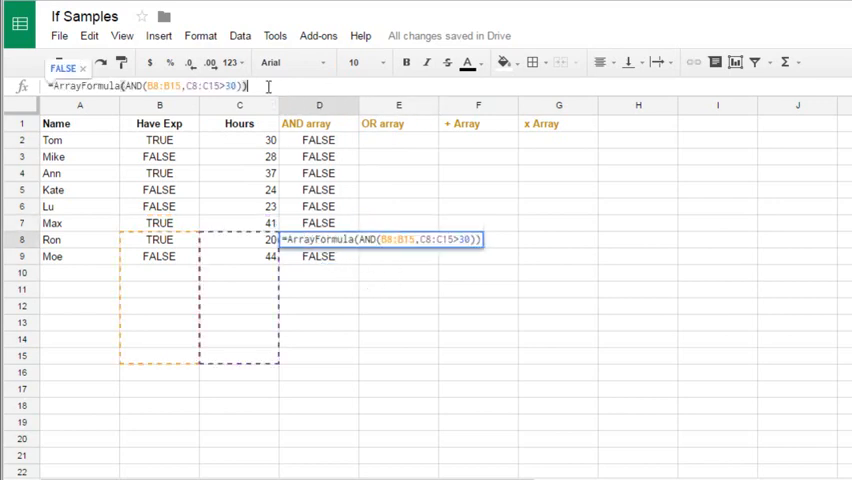
left_click(319, 173)
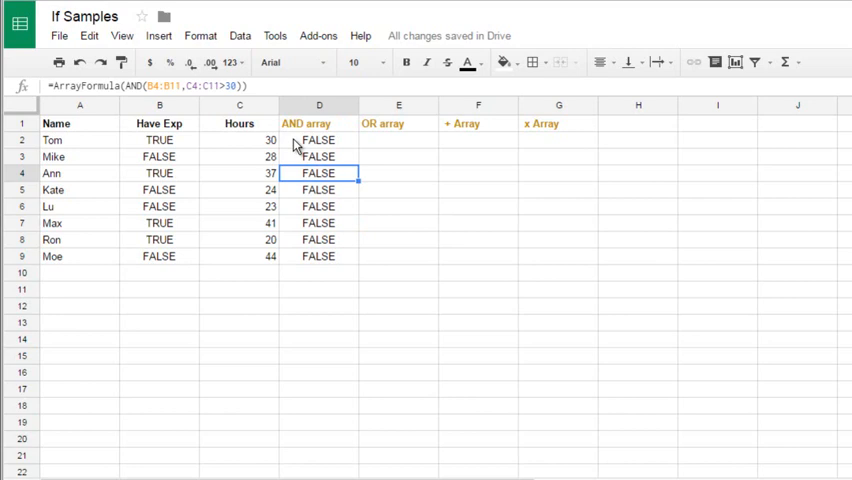
mouse_move(160, 173)
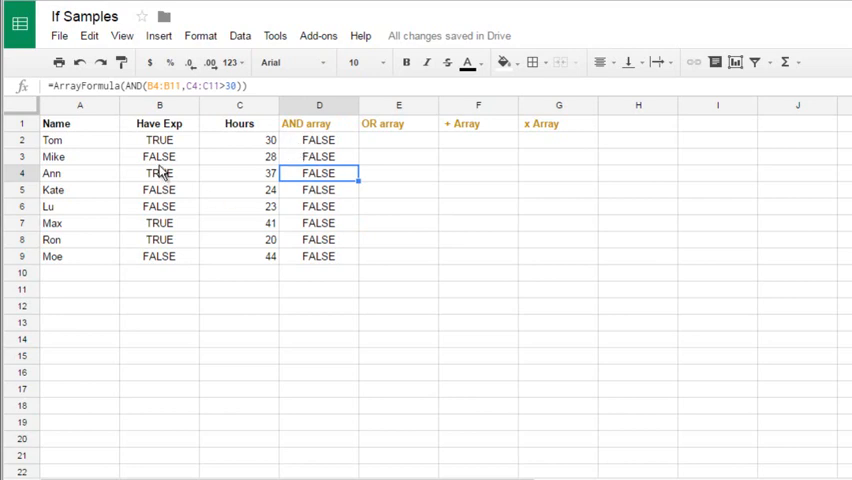
left_click(158, 173)
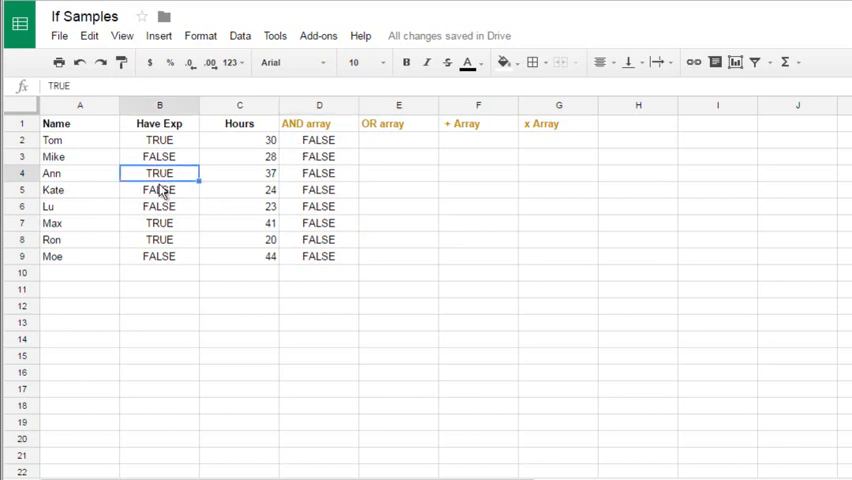
mouse_move(180, 179)
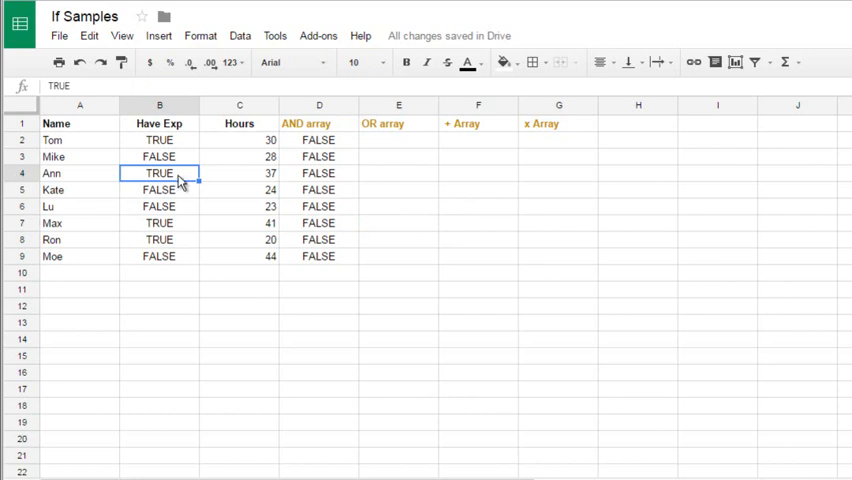
mouse_move(170, 177)
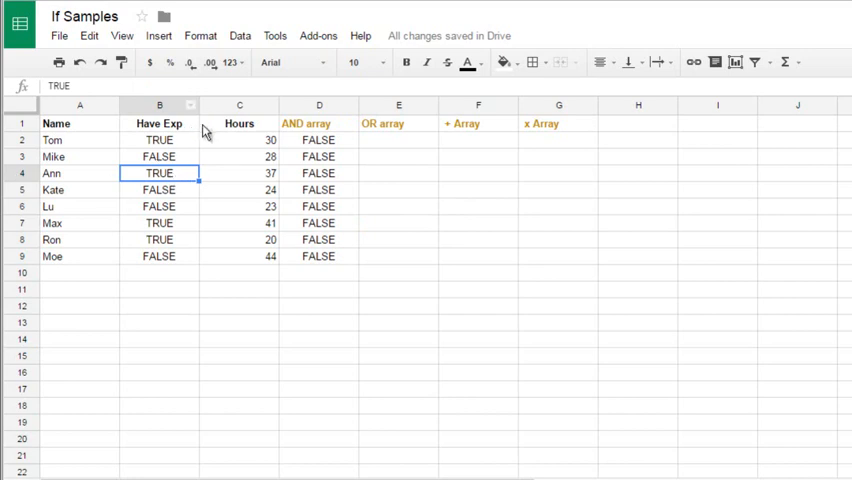
left_click(239, 173)
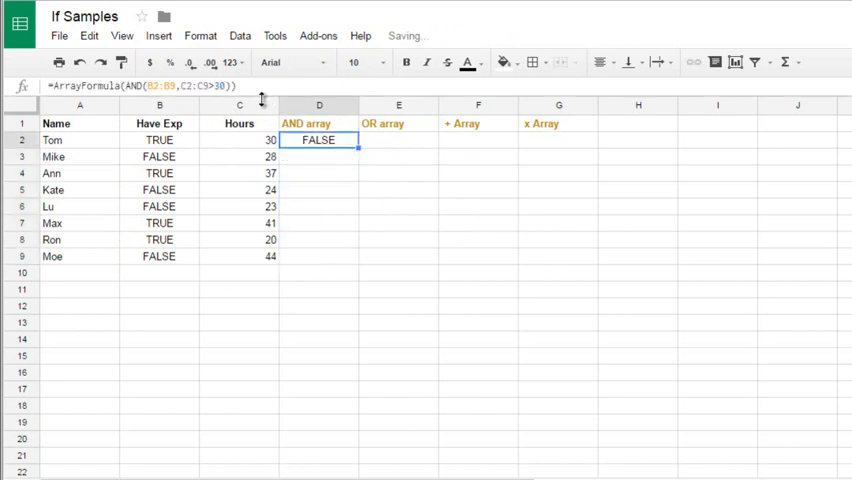
- Enter =ArrayFormula(OR(B2:B9,C2:C9>30)) in E2, returning a single TRUE
double_click(319, 140)
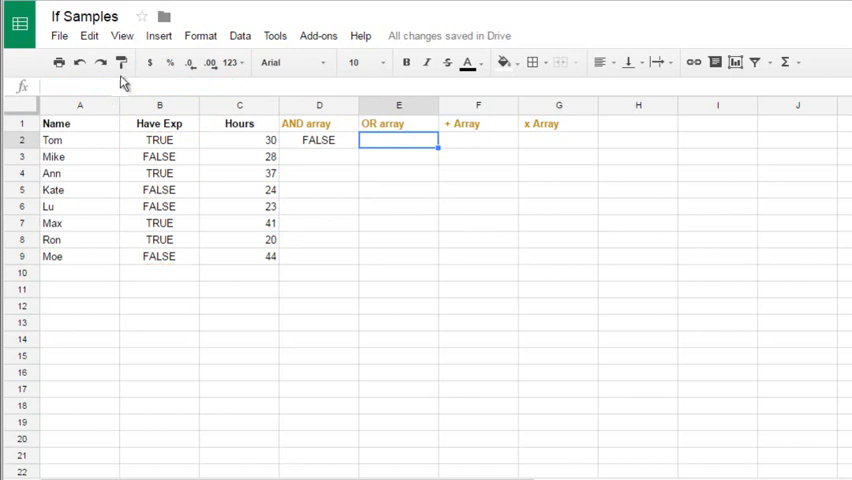
type("=ArrayFormula(AND(B2:B9,C2:C9>30))")
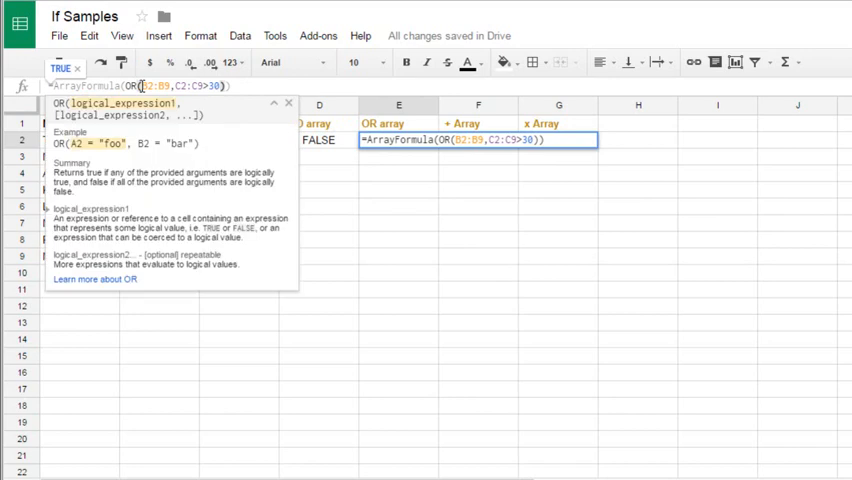
key("Enter")
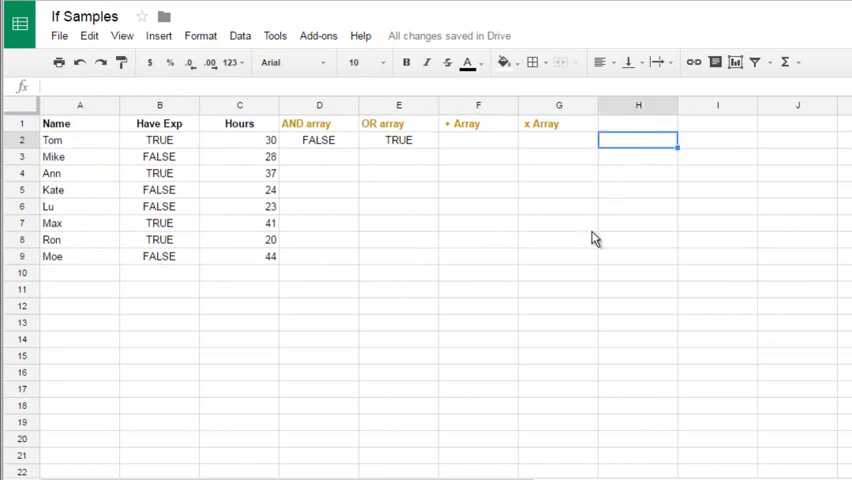
mouse_move(384, 233)
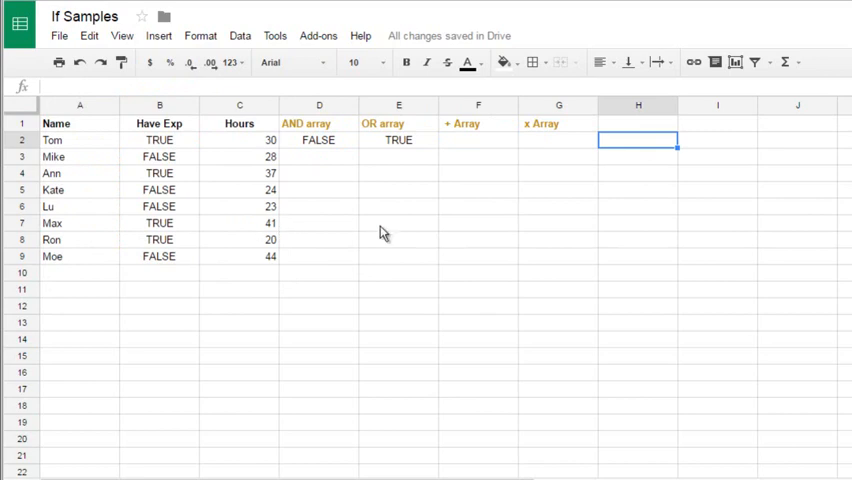
mouse_move(623, 215)
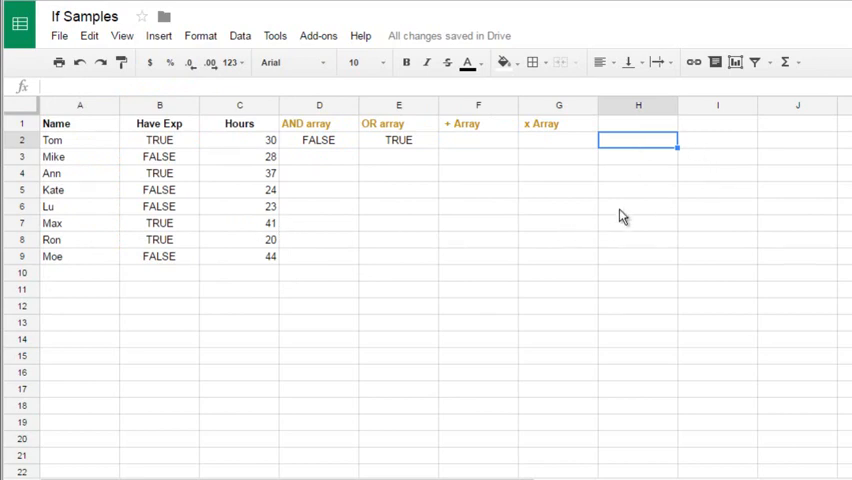
- Put a test value in H2, first TRUE and then FALSE
type("tr")
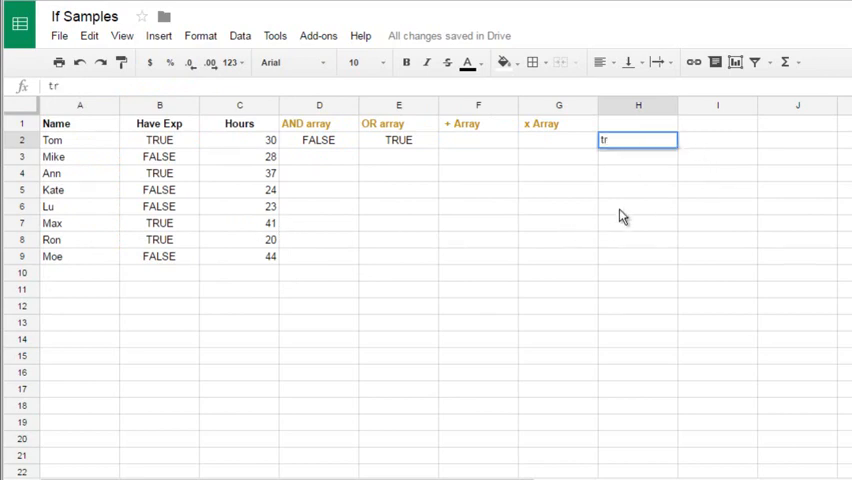
key("Enter")
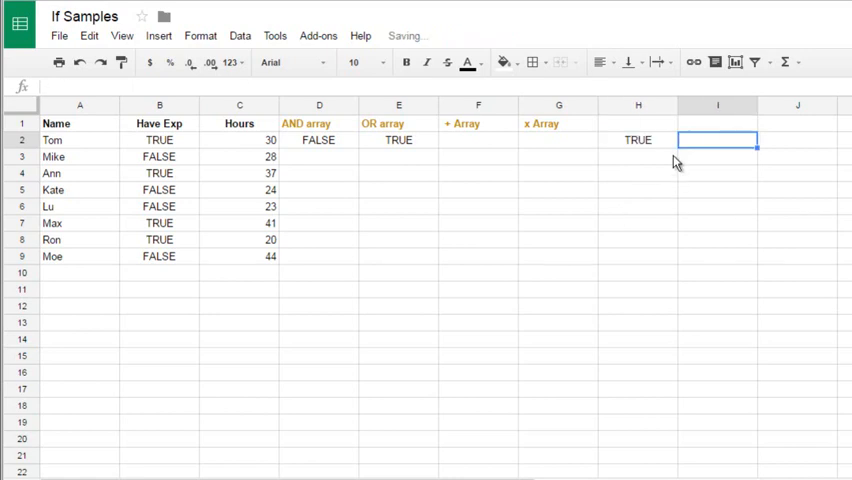
type("=H2")
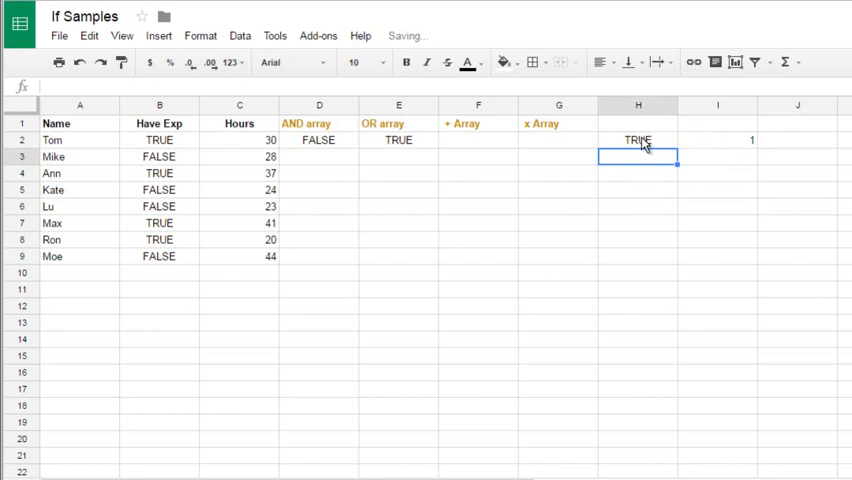
left_click(637, 140)
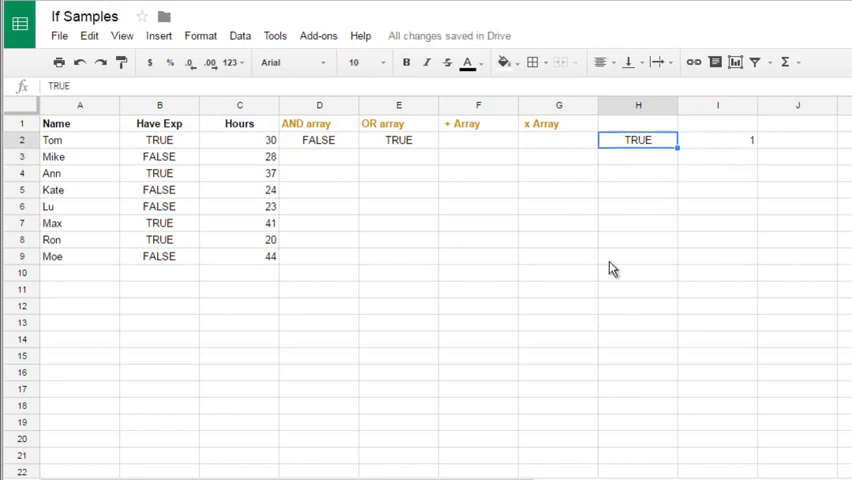
type("false")
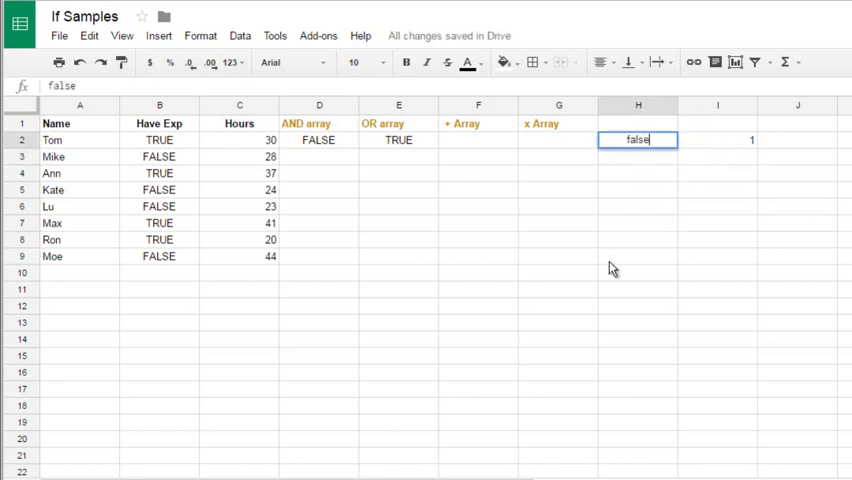
key("Enter")
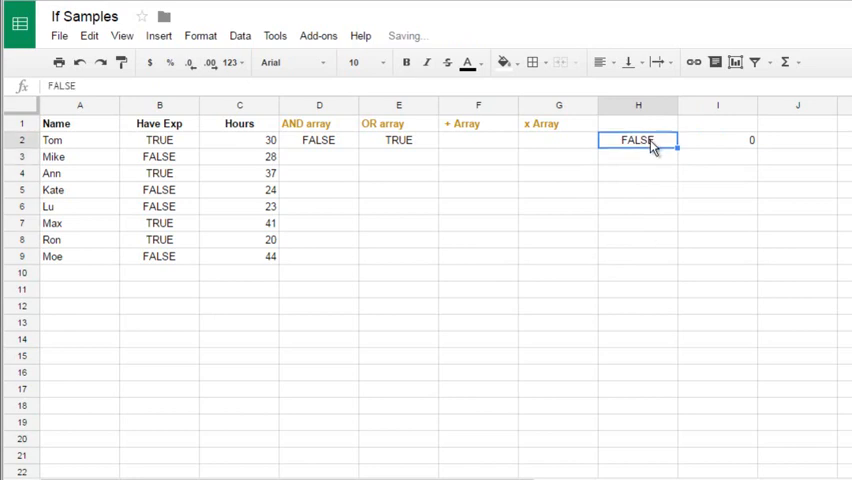
- Check the 1/0 multiplication test in I2, then select H2 to clear it
left_click(717, 140)
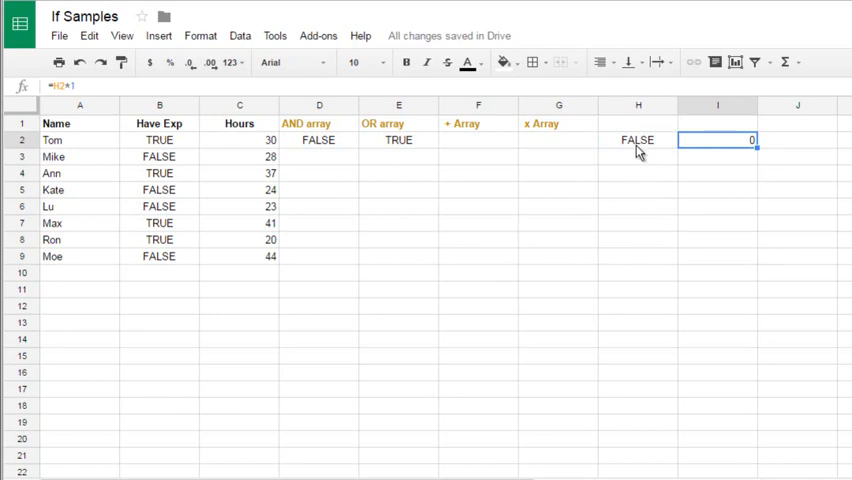
left_click(638, 139)
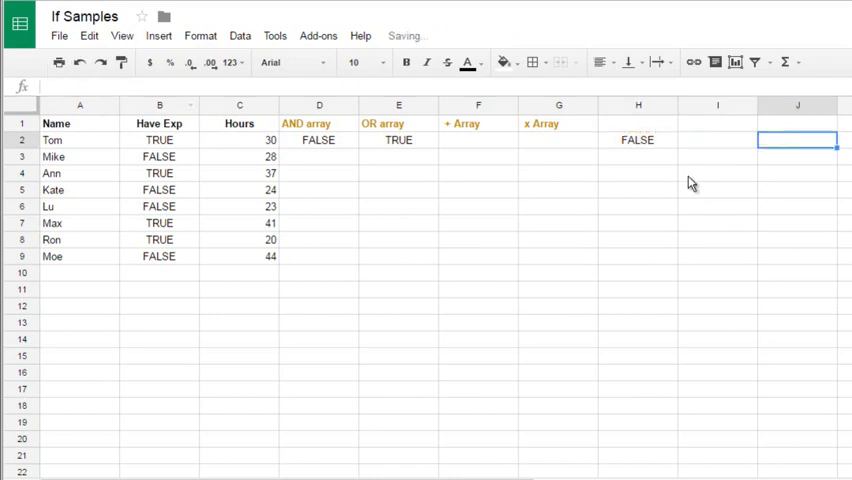
left_click(717, 140)
type("=--H2")
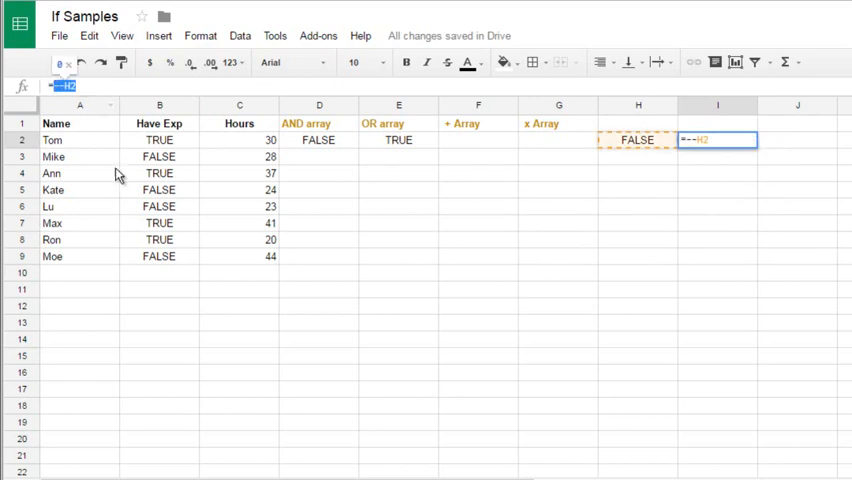
mouse_move(147, 123)
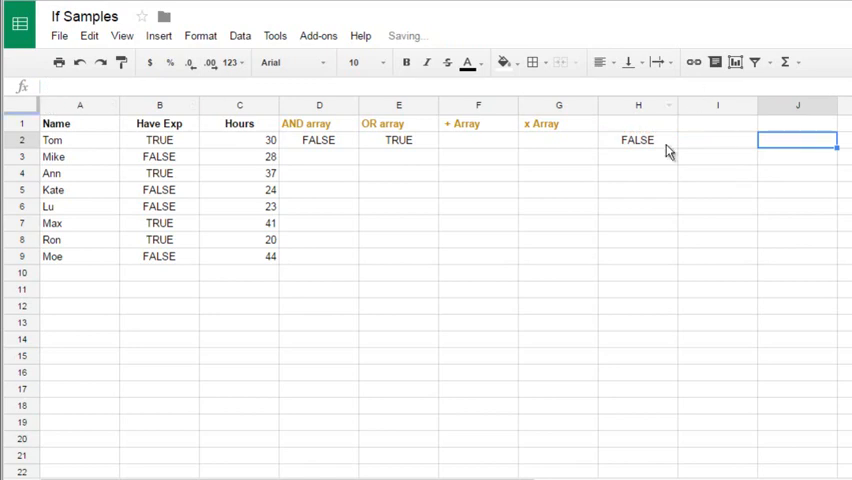
left_click(637, 140)
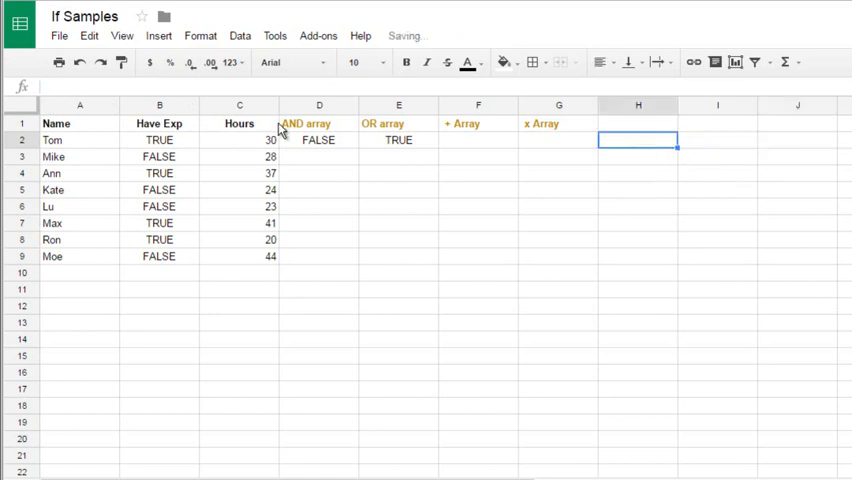
- Start the F2 x Array formula with a double-minus conversion of Have Exp (B2:B9)
left_click(319, 140)
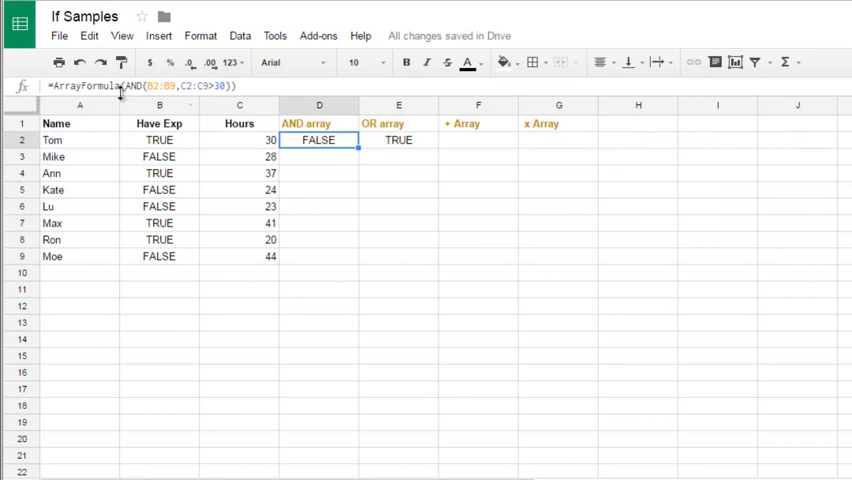
mouse_move(126, 105)
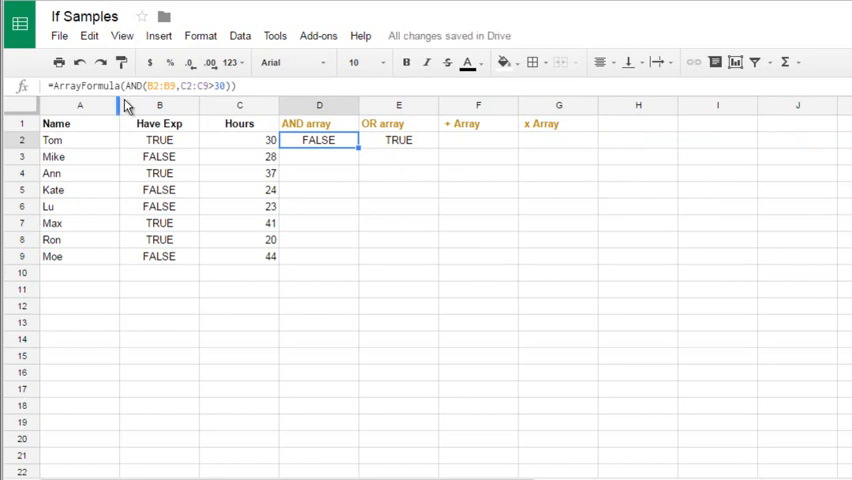
left_click(477, 140)
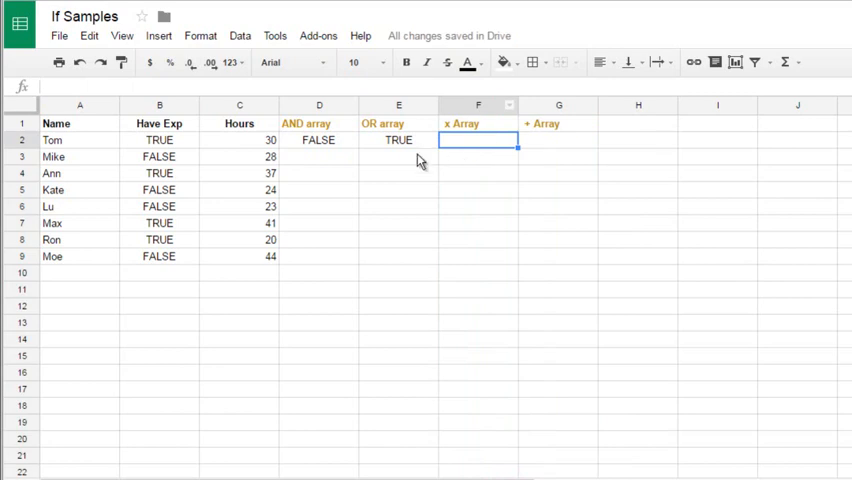
type("AND(B2:B9")
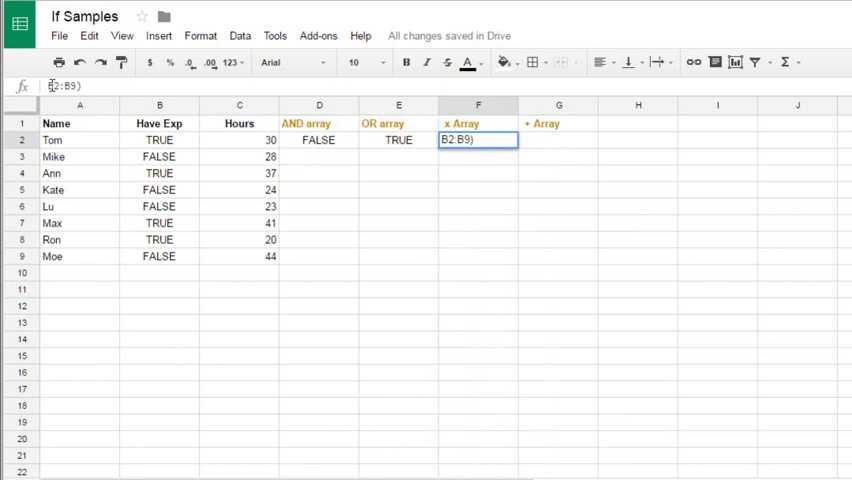
type("(")
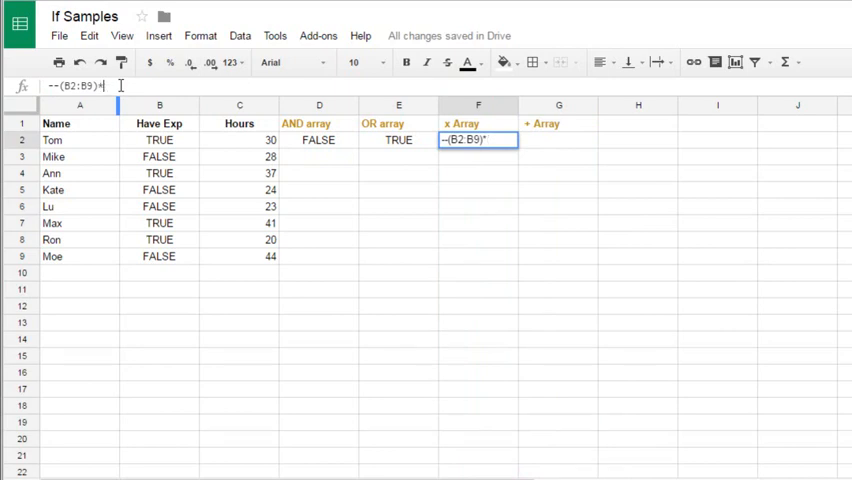
type("--(")
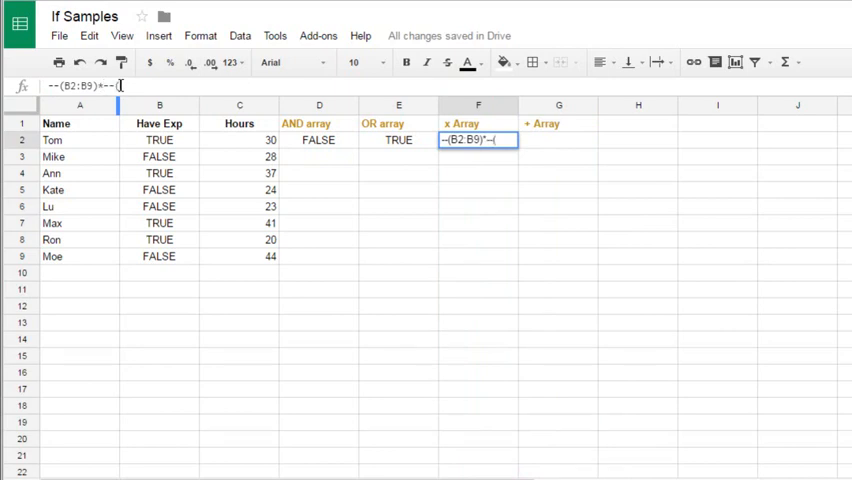
left_click(239, 140)
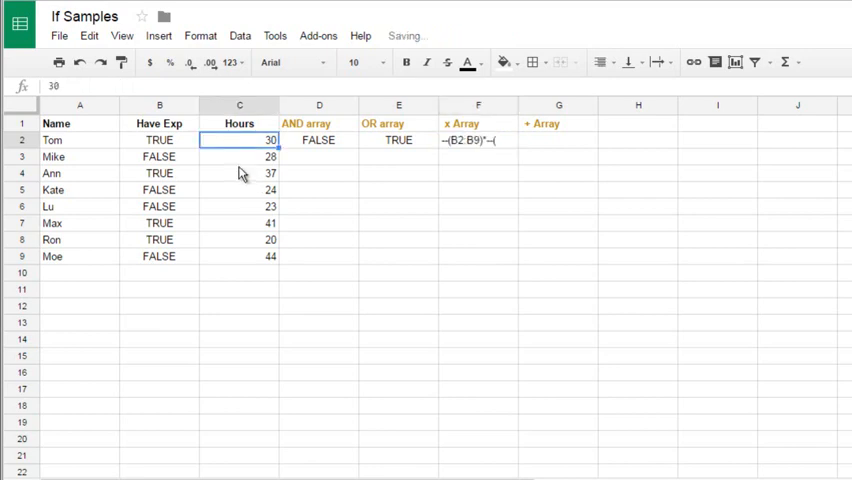
- Complete =ArrayFormula(--(B2:B9)*--(C2:C9>30)) in F2 and verify Ann's values
left_click(477, 140)
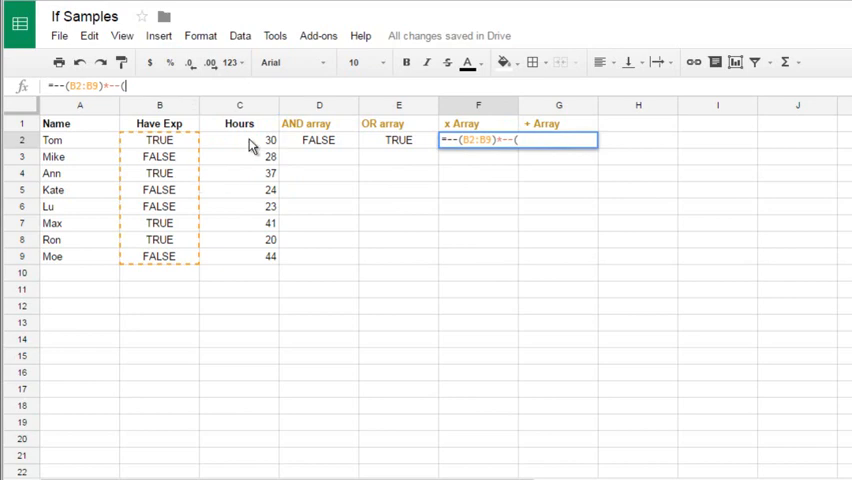
type("C")
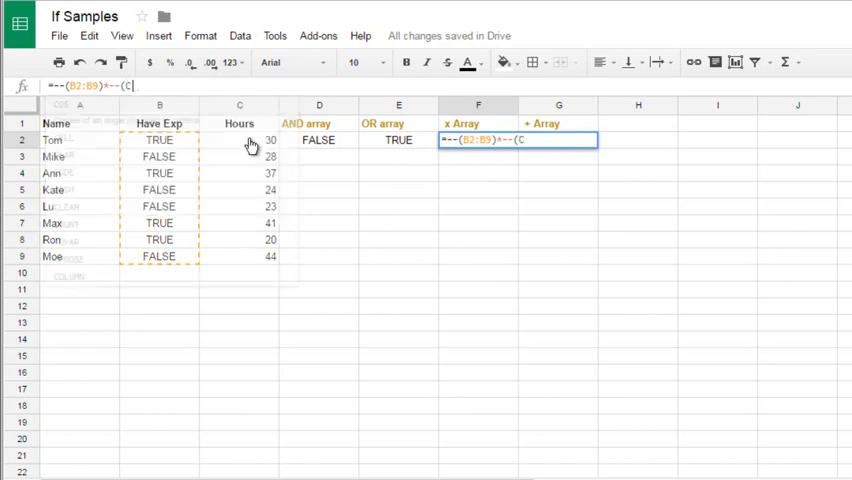
type("2:C9")
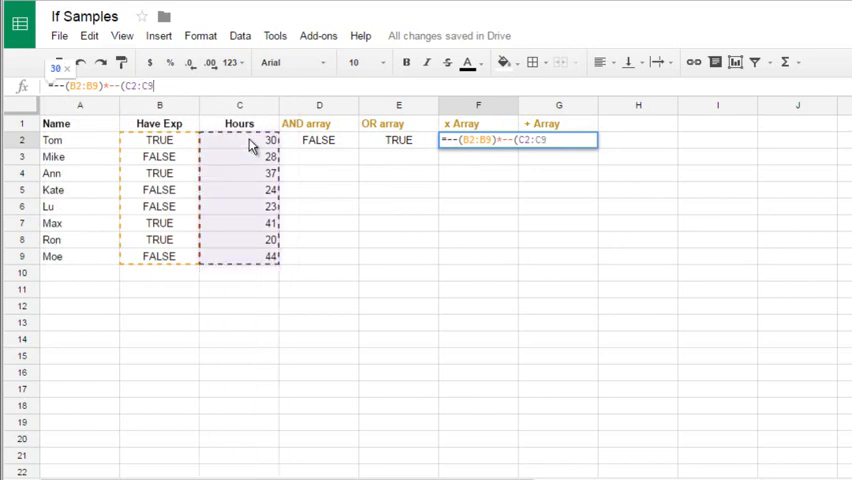
type(">30)")
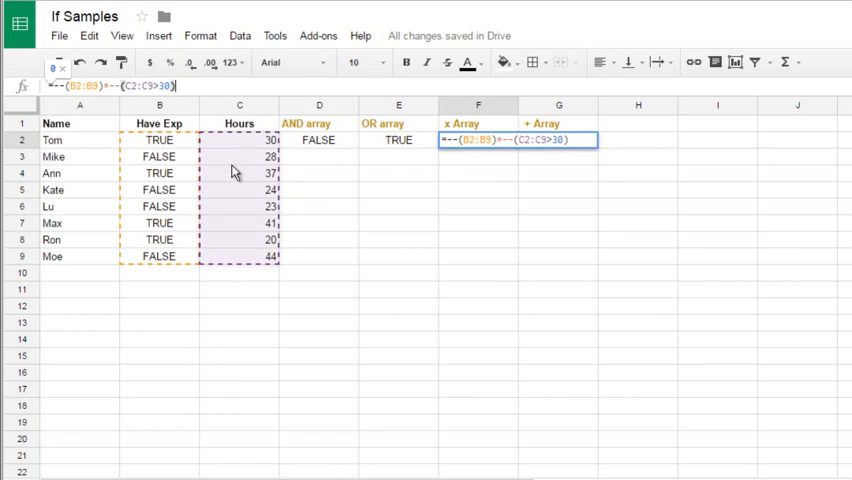
type("=ArrayFormula(")
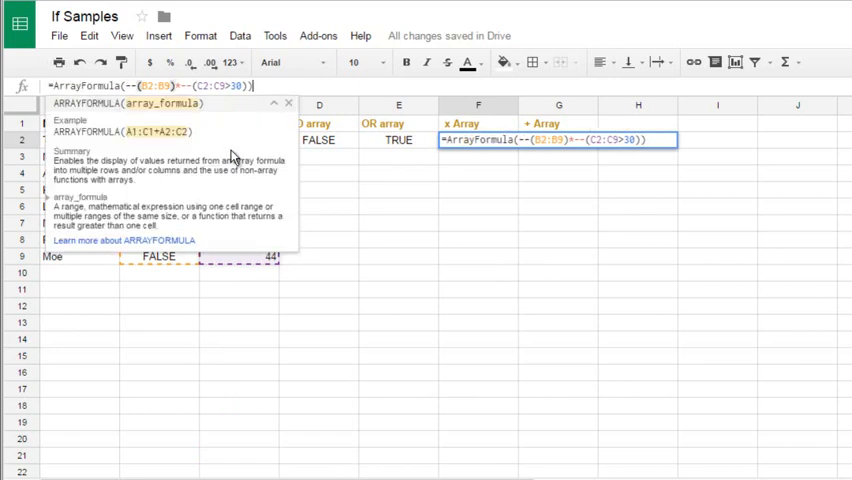
key("Enter")
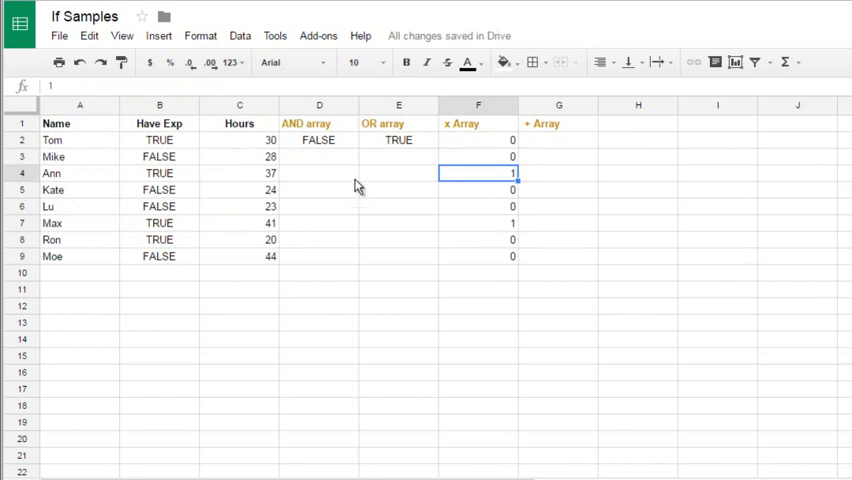
left_click(159, 173)
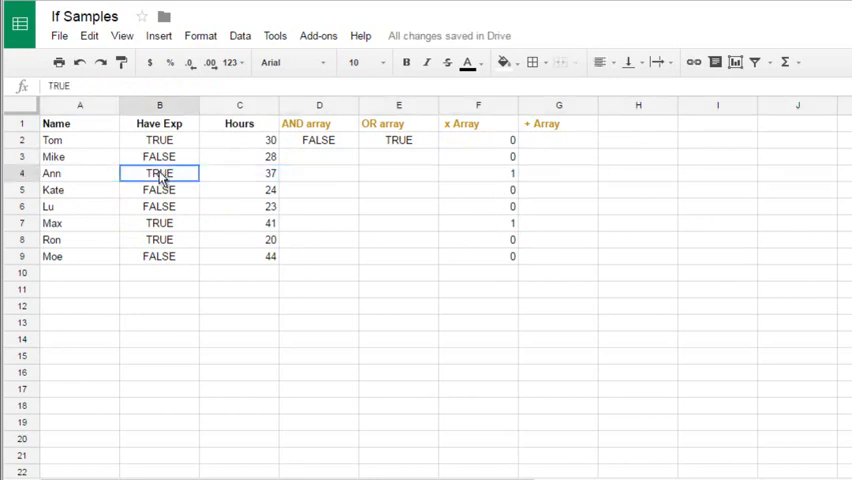
left_click(239, 172)
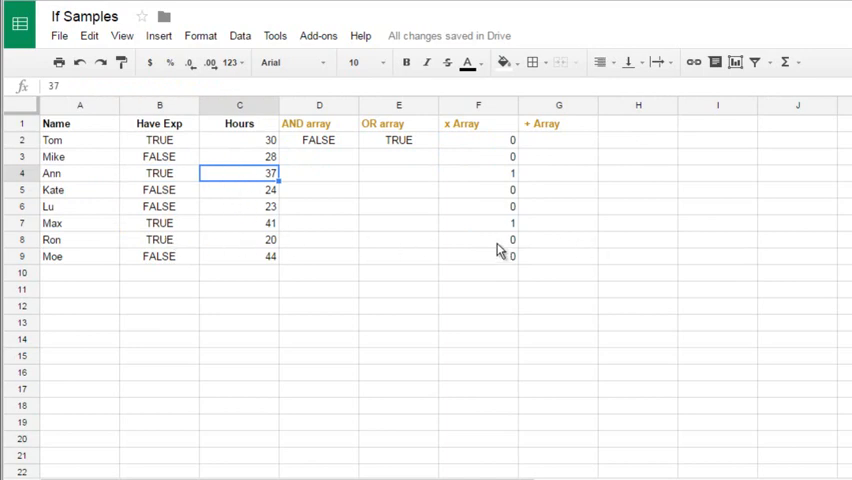
left_click(79, 222)
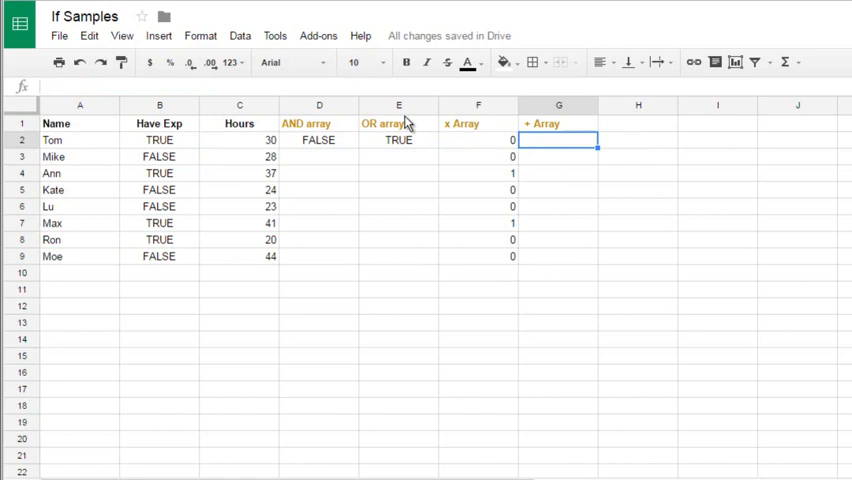
- Enter =ArrayFormula(--(B2:B9)+--(C2:C9>30)) in G2 and check Ann's result of 2
type("=ArrayFormula(--(B2:B9)*--(C2:C9>30))")
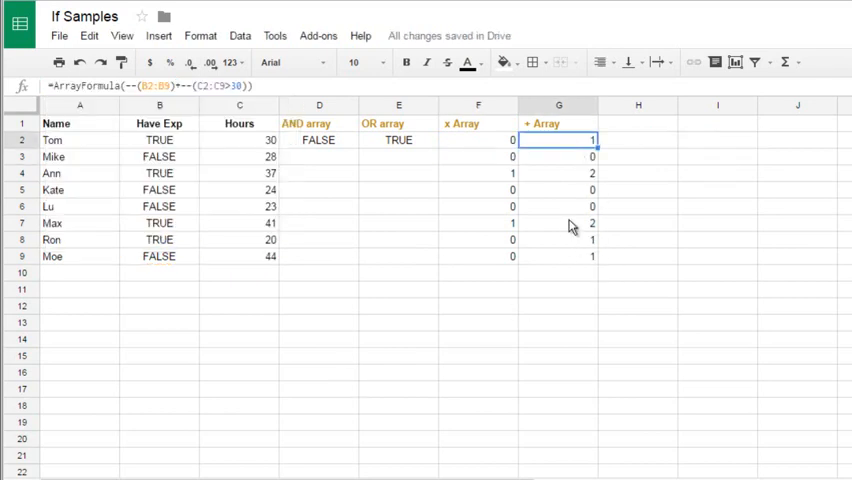
mouse_move(585, 229)
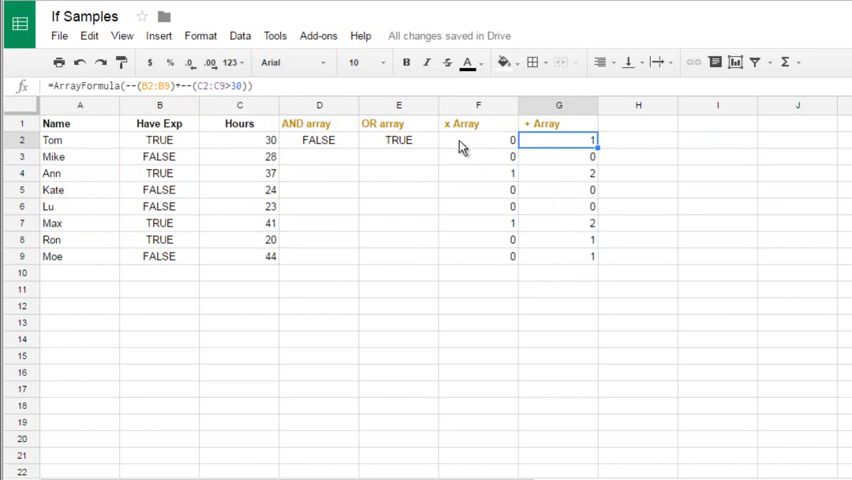
mouse_move(107, 105)
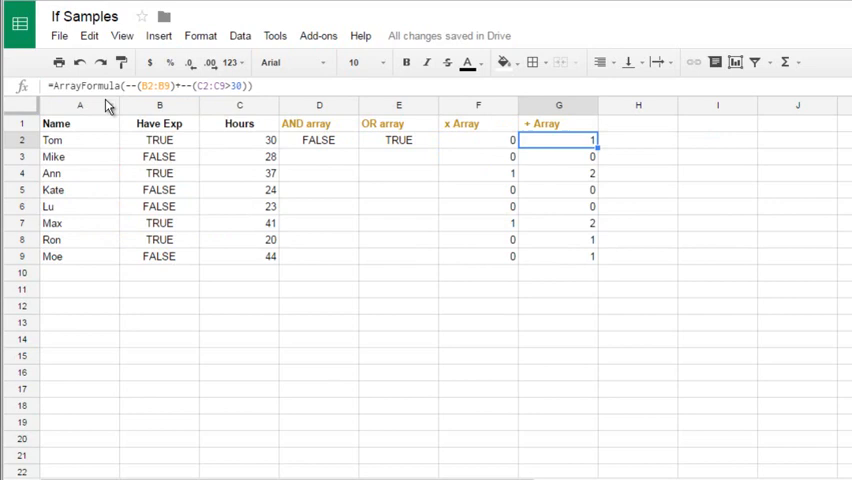
left_click(558, 173)
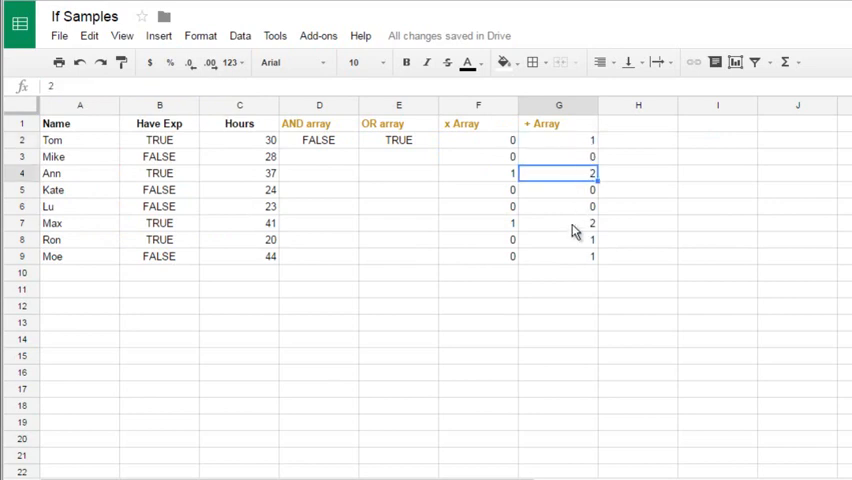
left_click(558, 139)
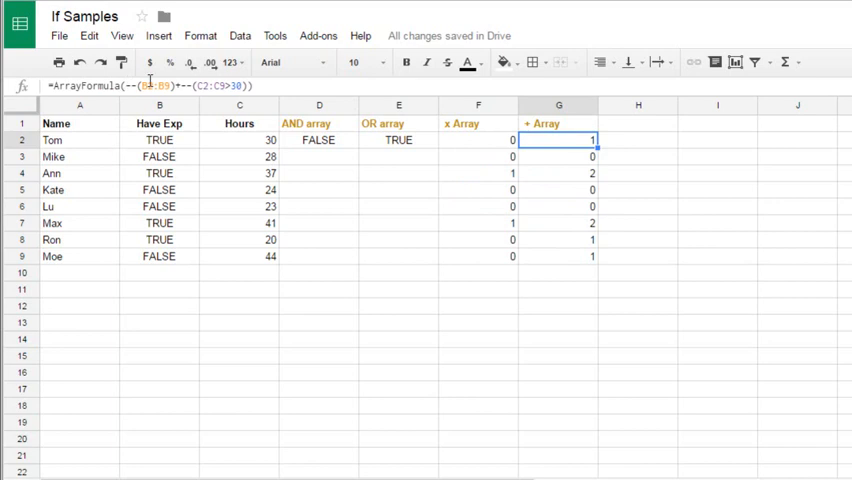
- Append >0 to the G2 and F2 array expressions so they return TRUE/FALSE
double_click(558, 139)
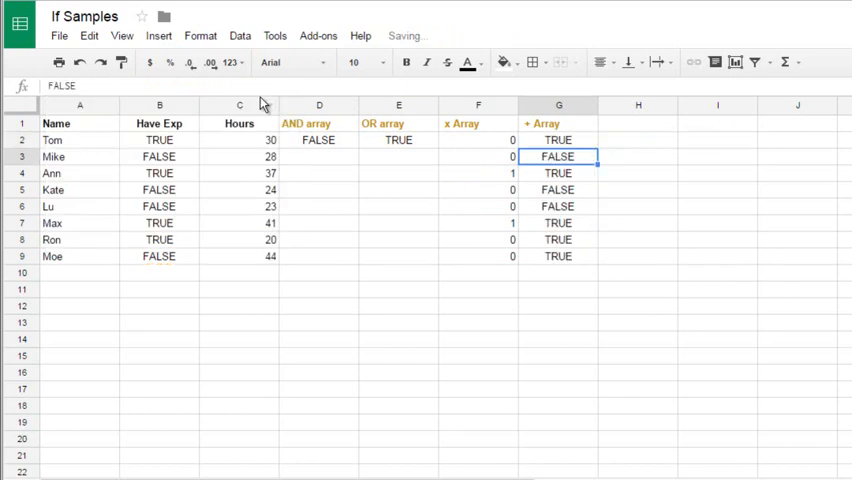
left_click(558, 139)
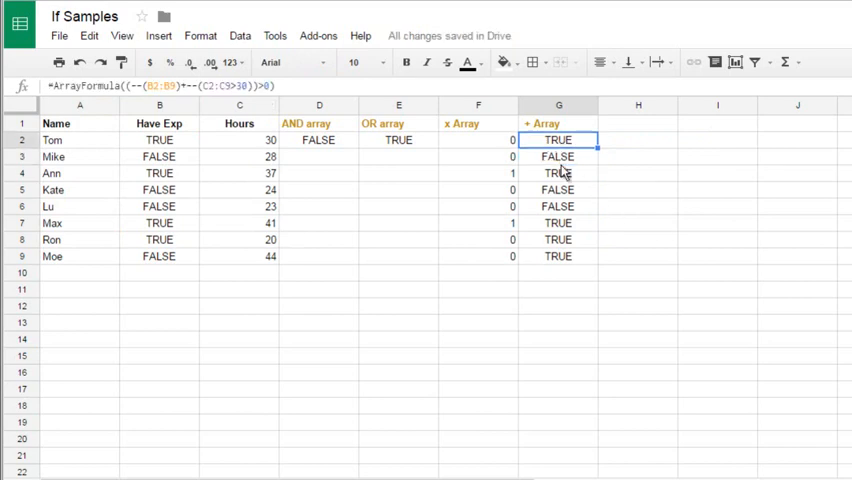
left_click(478, 140)
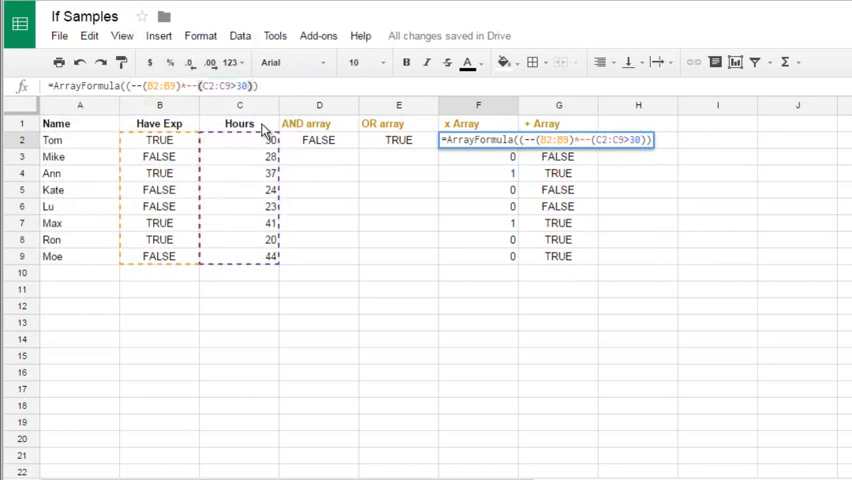
type(">0")
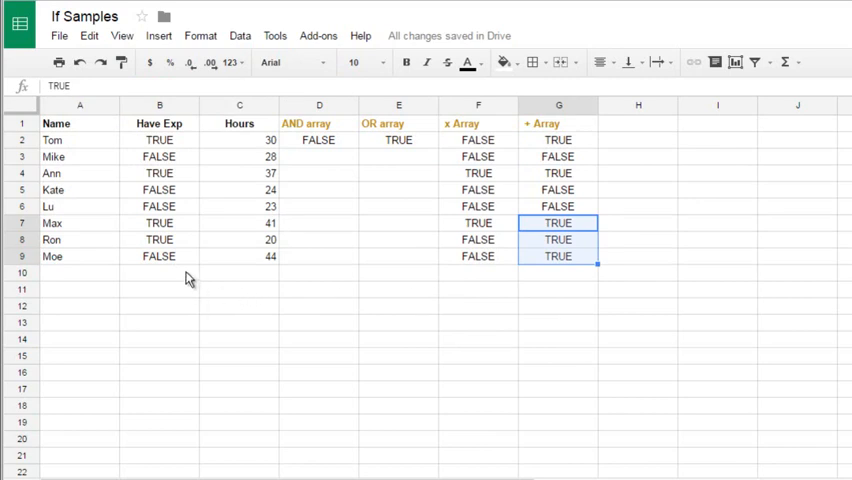
left_click(319, 140)
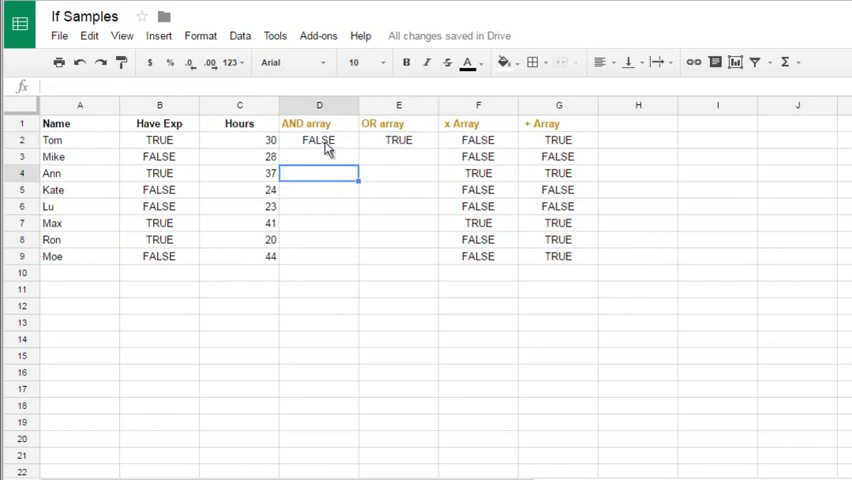
left_click(319, 140)
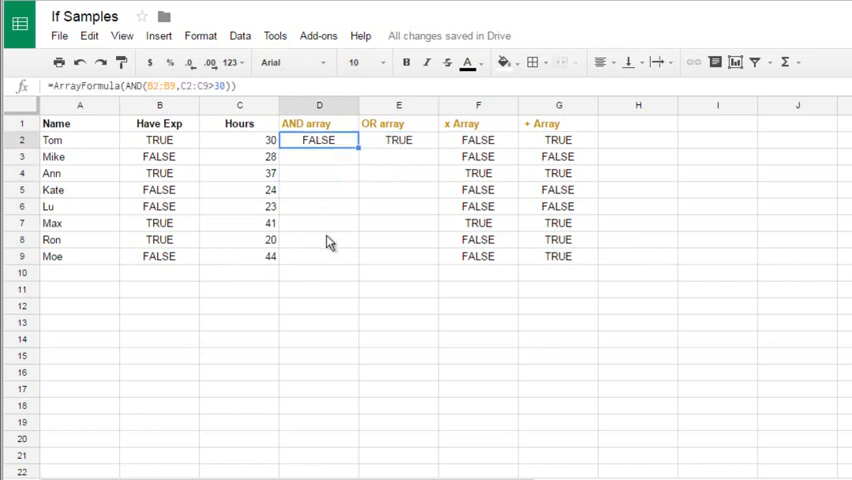
mouse_move(436, 253)
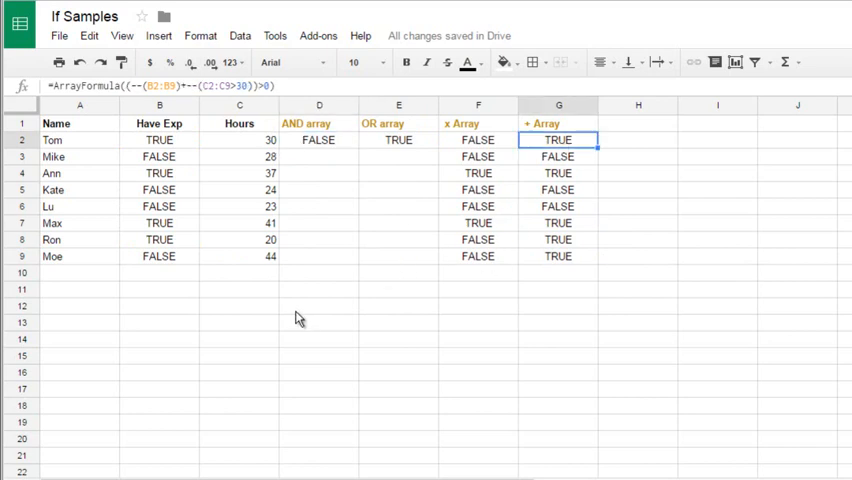
mouse_move(160, 156)
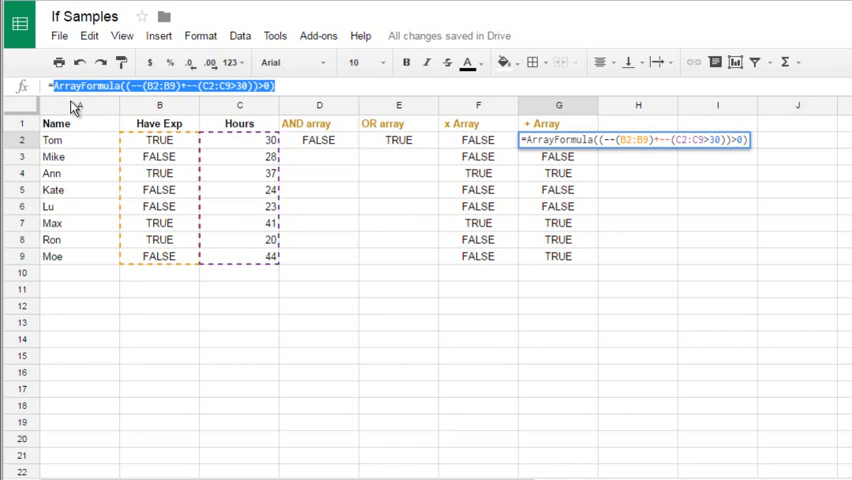
- Type '+ IF Array' in H1 and copy the orange bold header format from G1
left_click(638, 123)
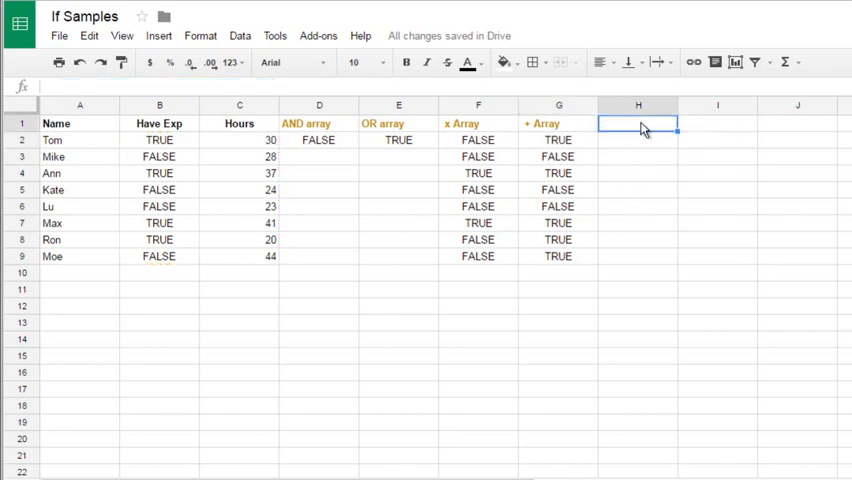
type("+")
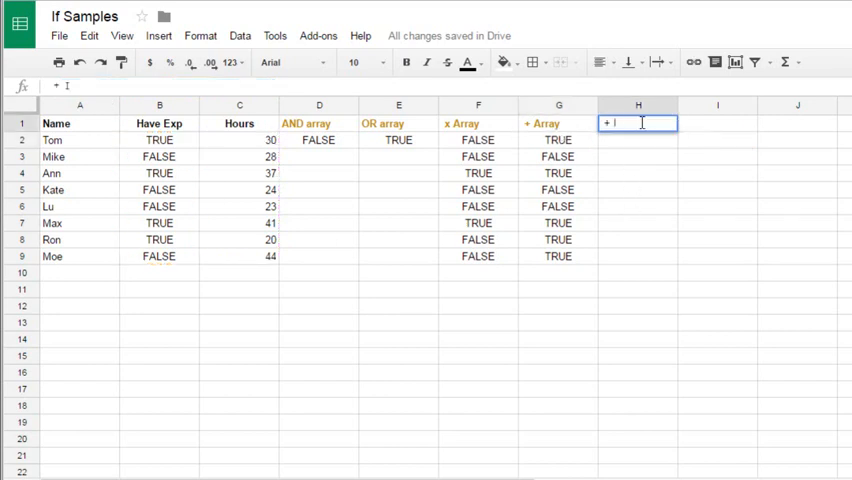
type("IF")
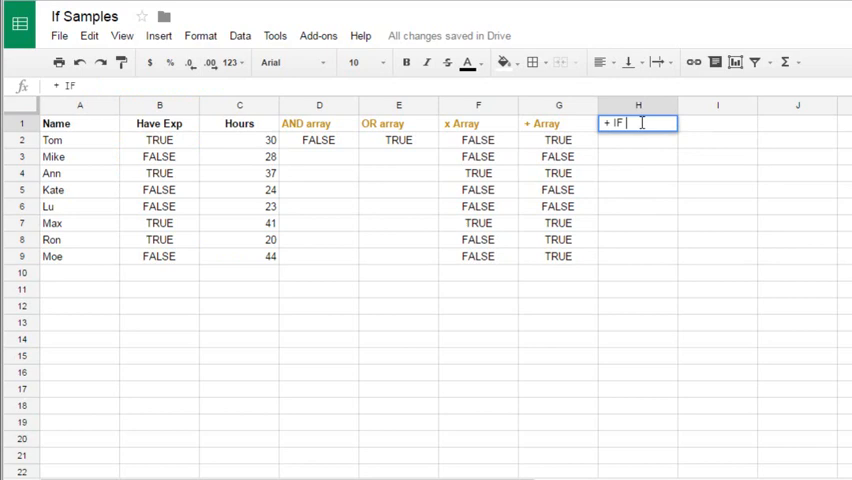
type("Arra")
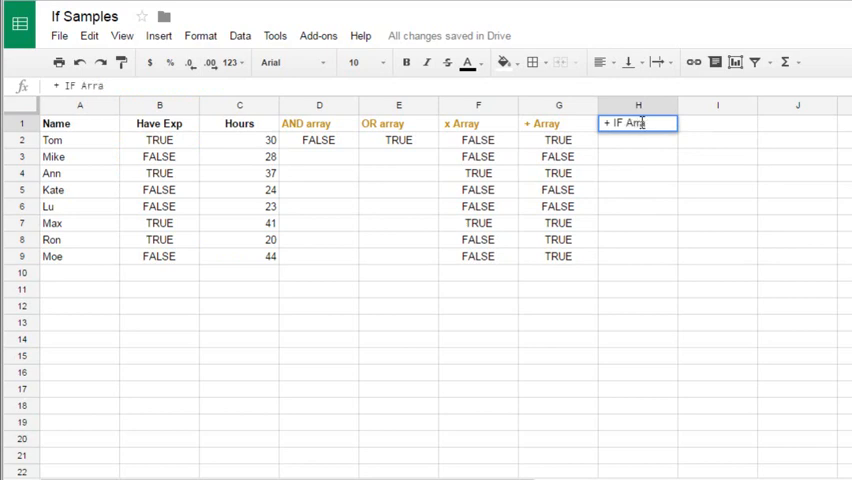
type("y")
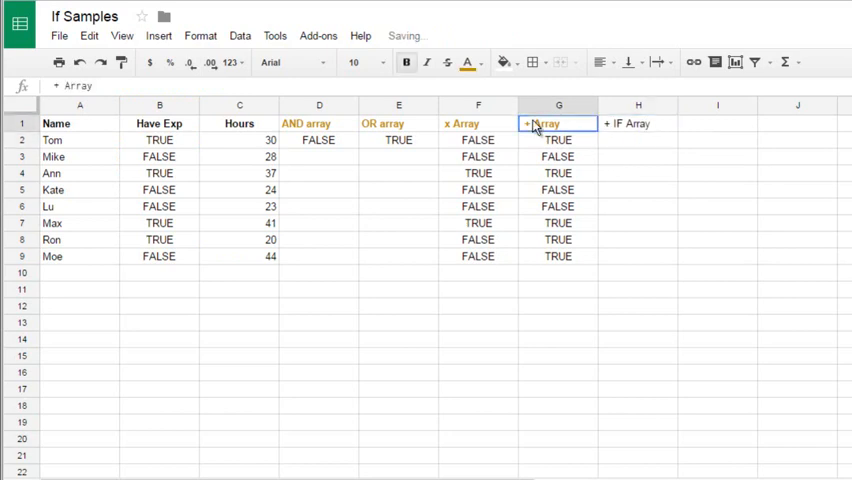
left_click(638, 123)
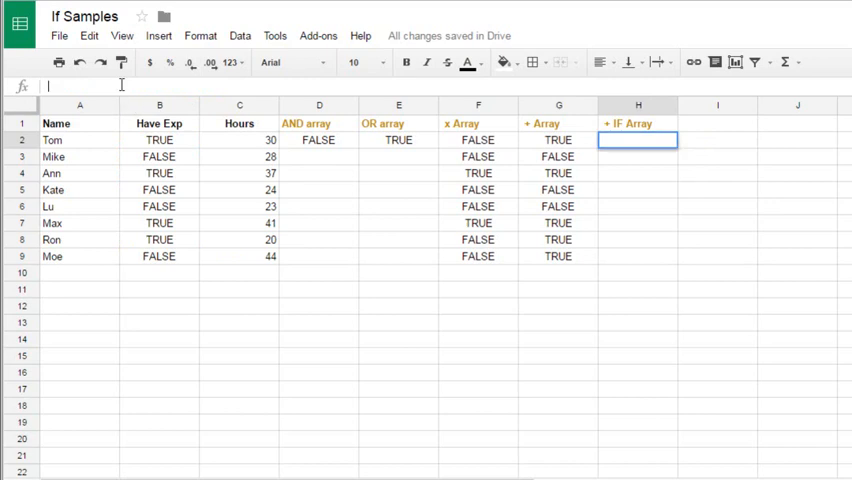
- Wrap the H2 >0 array test in IF, returning "ok" or "no" per row
type("=ArrayFormula((--(B2:B9)+--(C2:C9>30))>0)")
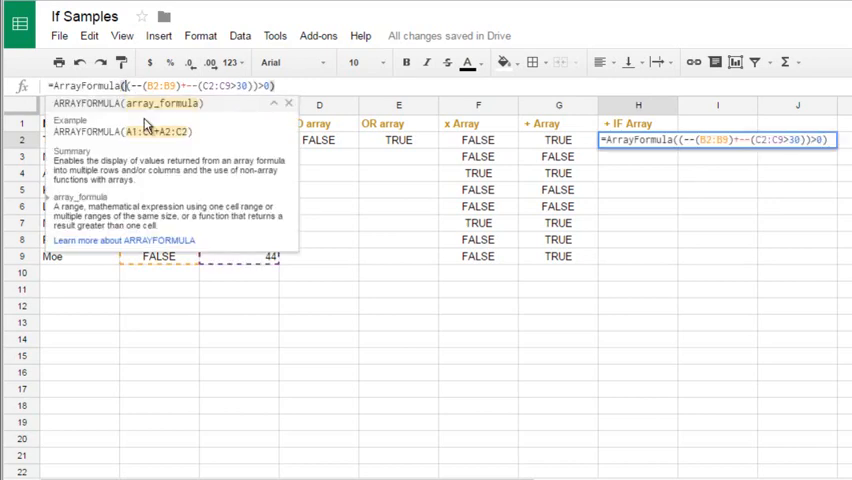
type("if(")
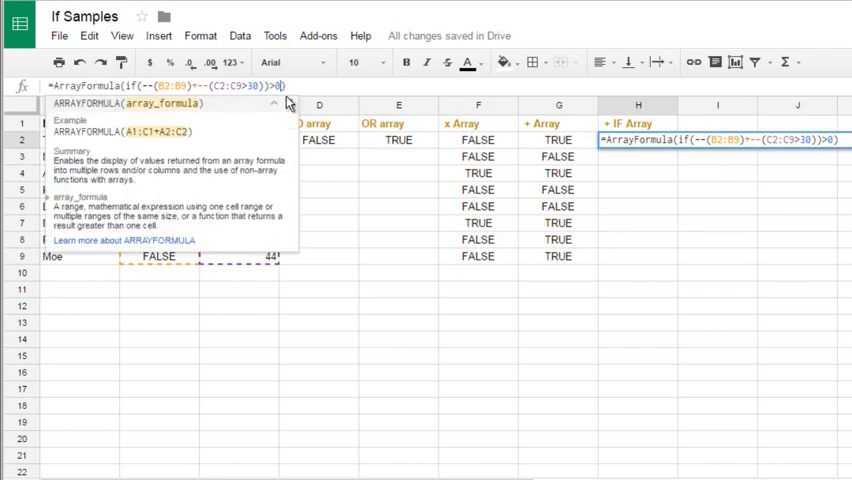
type(",\"ok\",\"no")
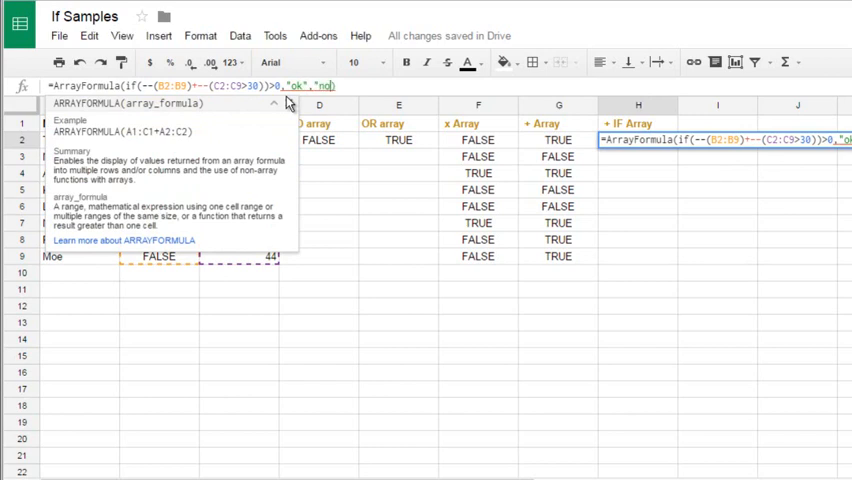
key("Enter")
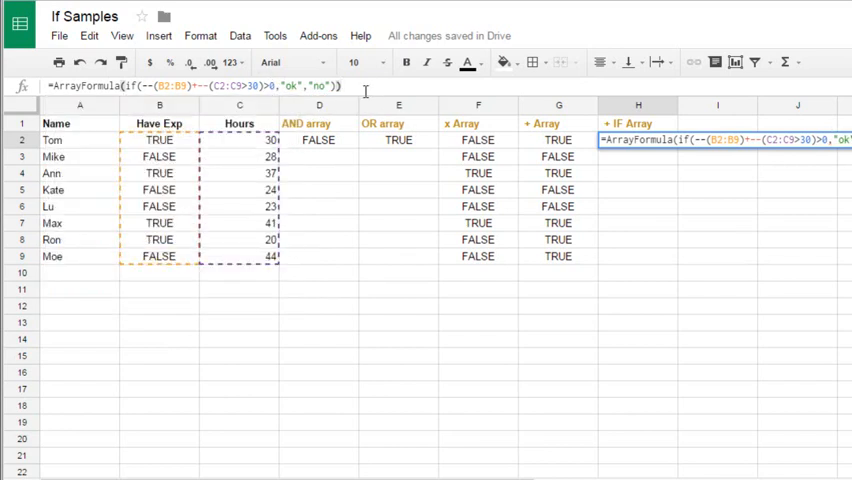
key("Enter")
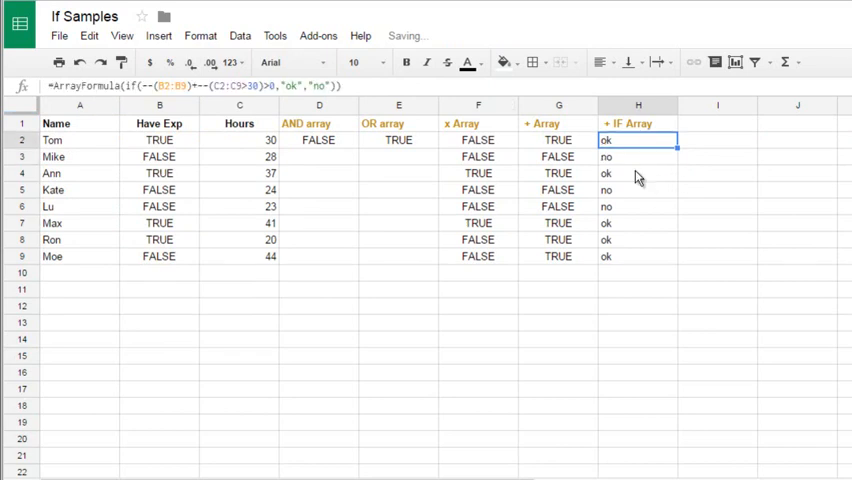
left_click(638, 156)
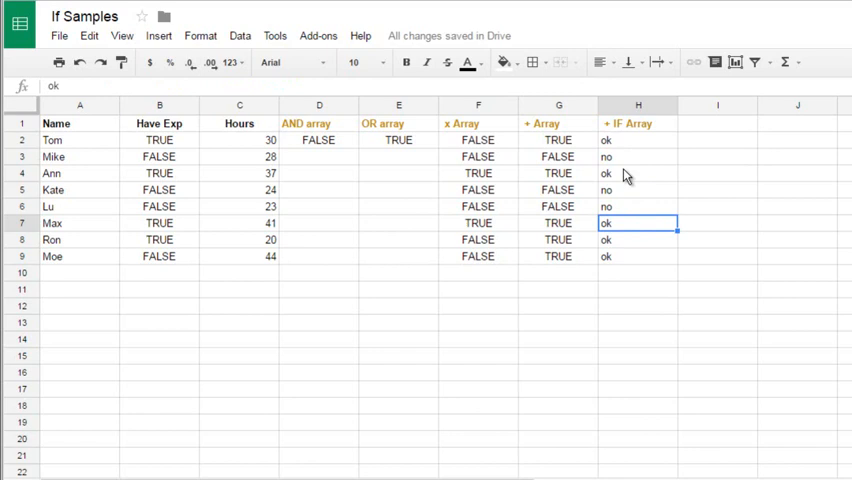
left_click(638, 140)
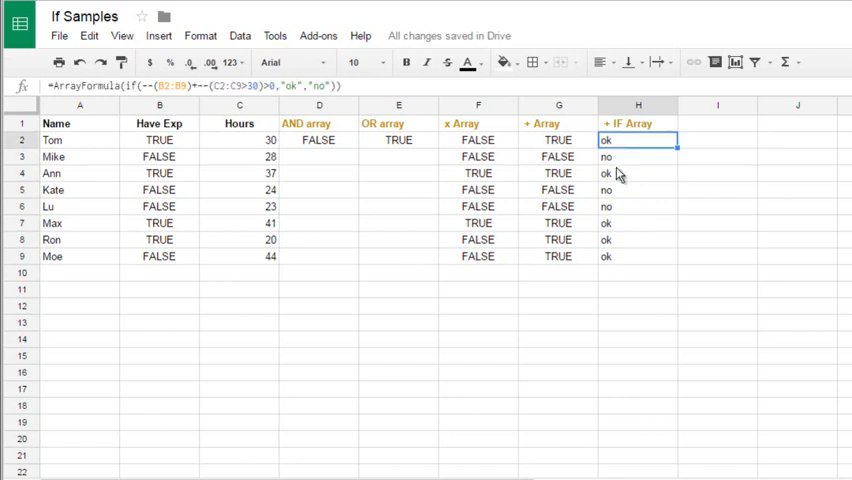
mouse_move(612, 162)
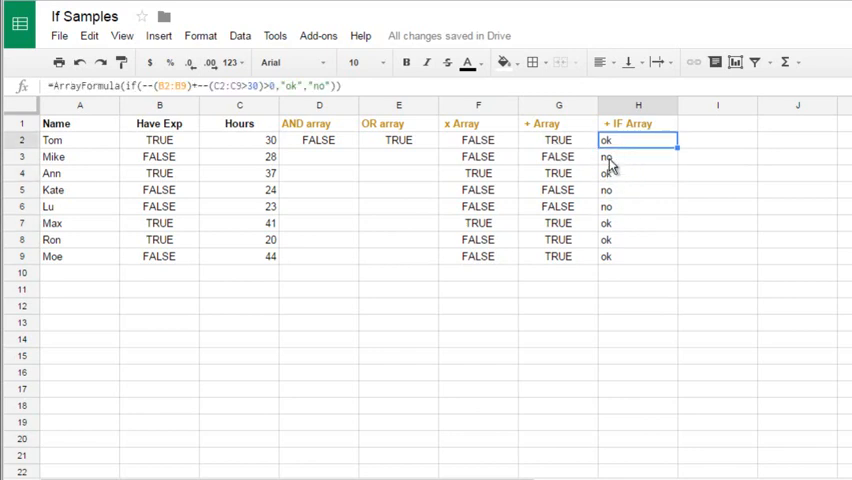
left_click(637, 222)
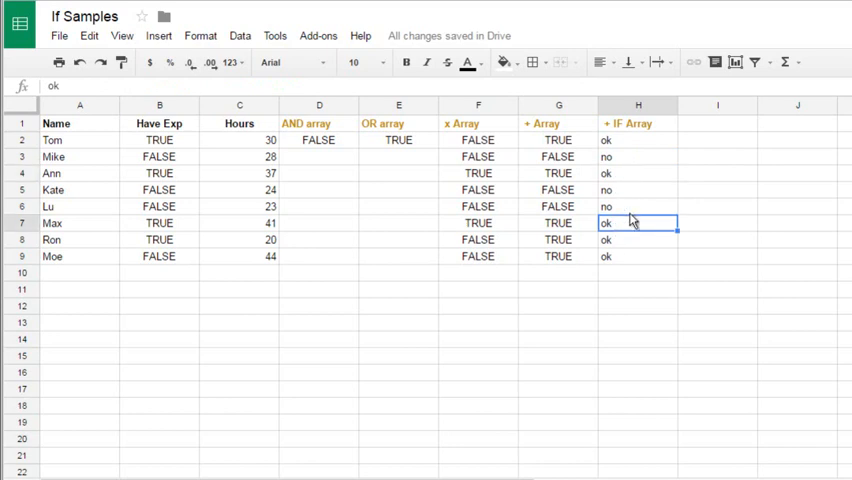
left_click(637, 123)
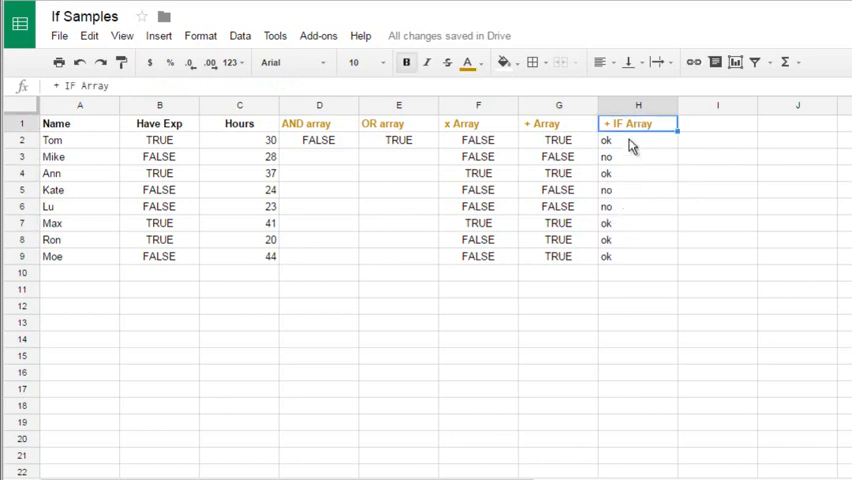
left_click(637, 139)
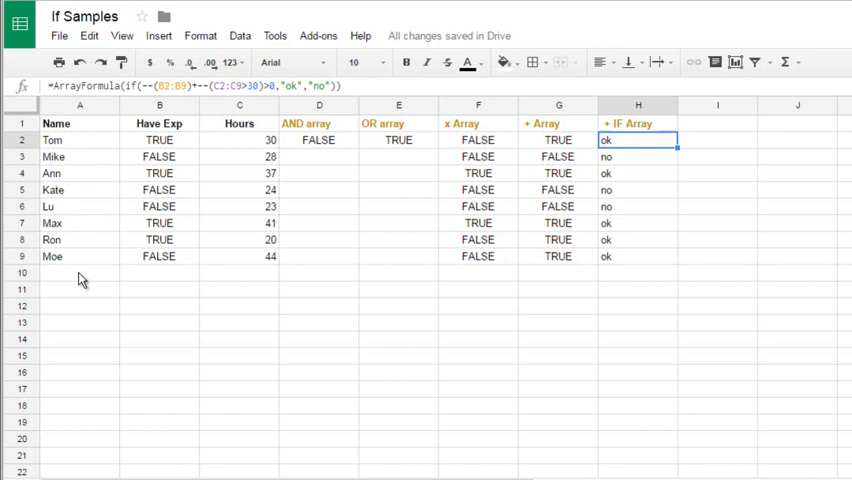
left_click(80, 272)
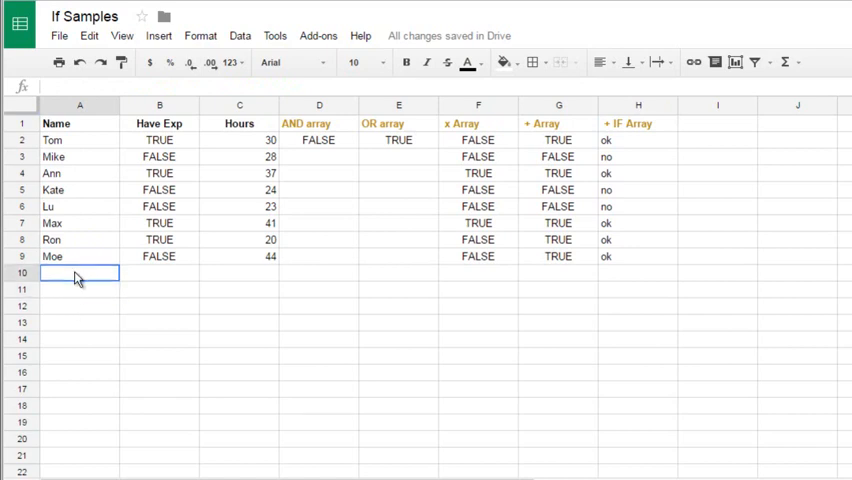
left_click(239, 272)
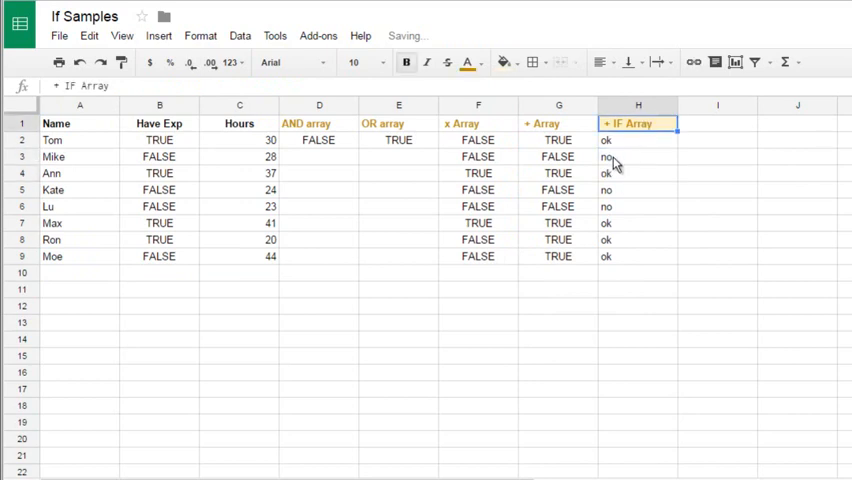
- Replace B2:B9 in H2 with OFFSET(B2,,,COUNTA(A2:A)) and correct the parse error
left_click(638, 140)
type("=ArrayFormula(if(--(OFFSET()+--(C2:C9>30)>0,\"ok\",\"no")
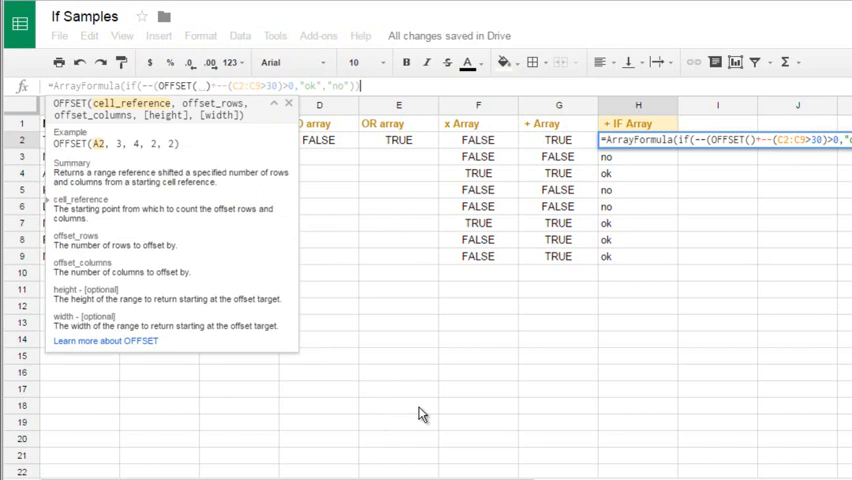
type("B2,,,")
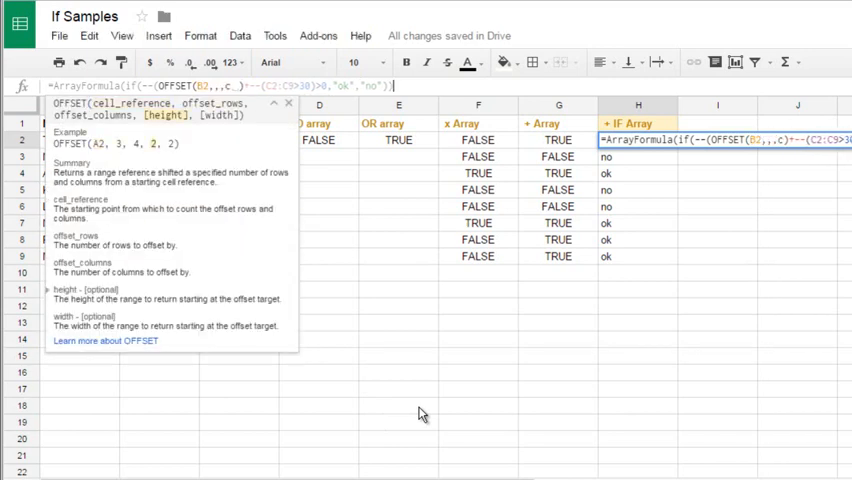
type("counta")
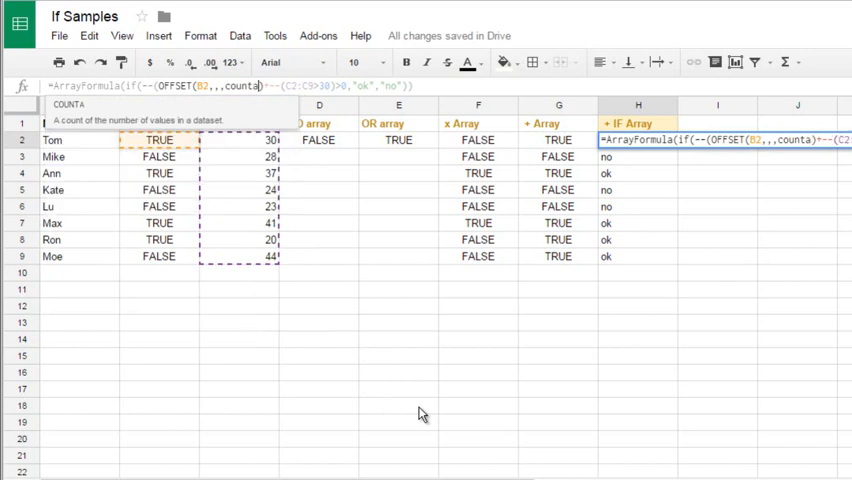
left_click(55, 140)
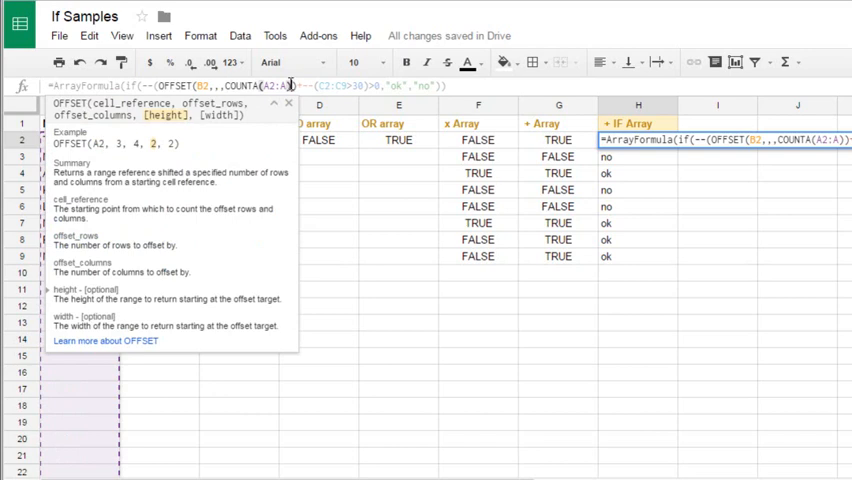
key("Enter")
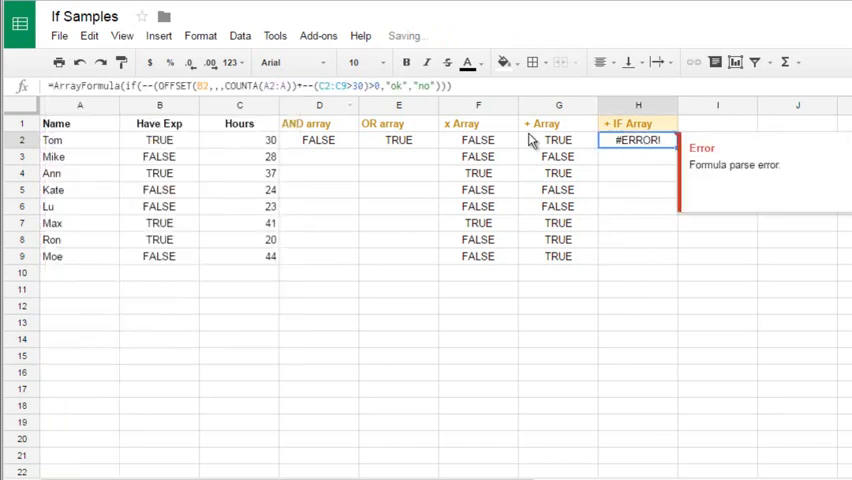
double_click(638, 140)
type(")")
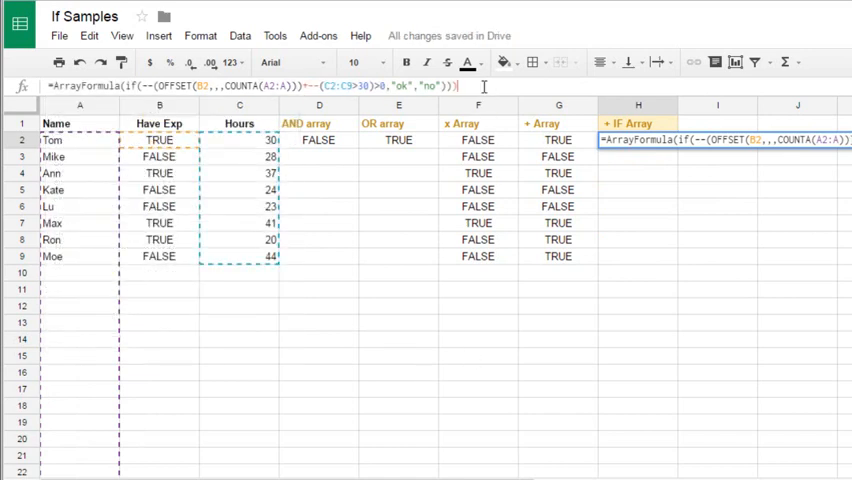
key("Enter")
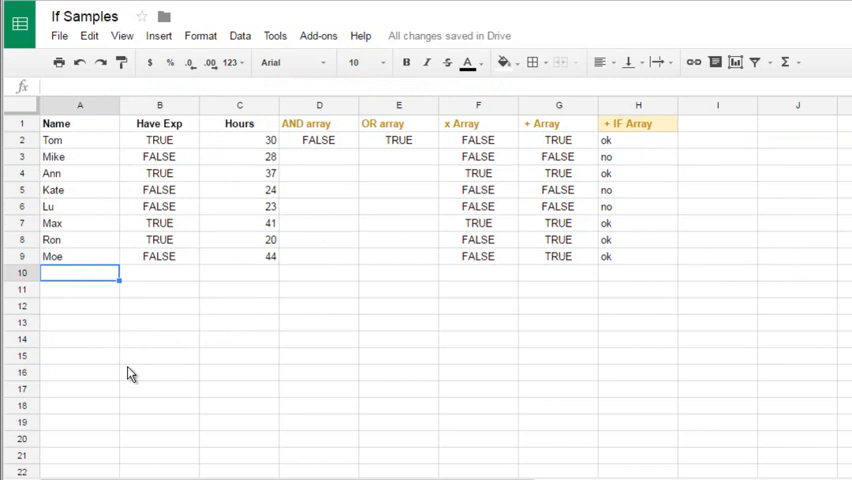
- Enter Ron with experience TRUE and 50 hours in row 10, then confirm H2's formula covers it
type("Ron")
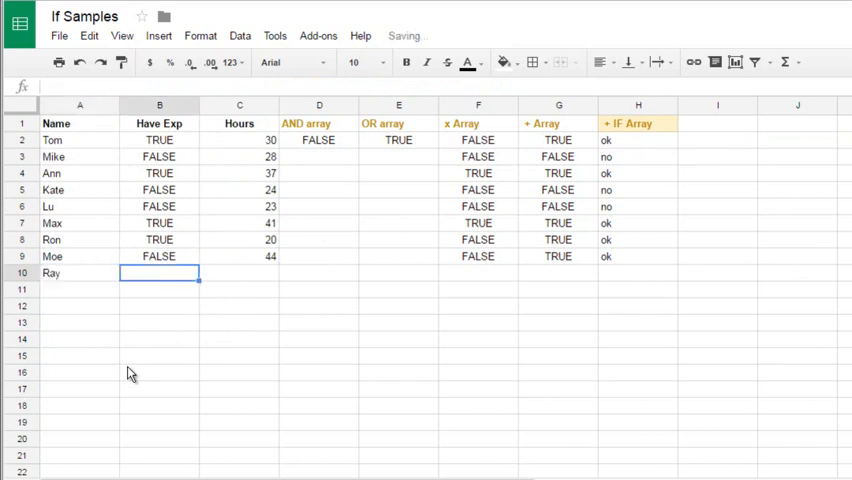
type("TrUE")
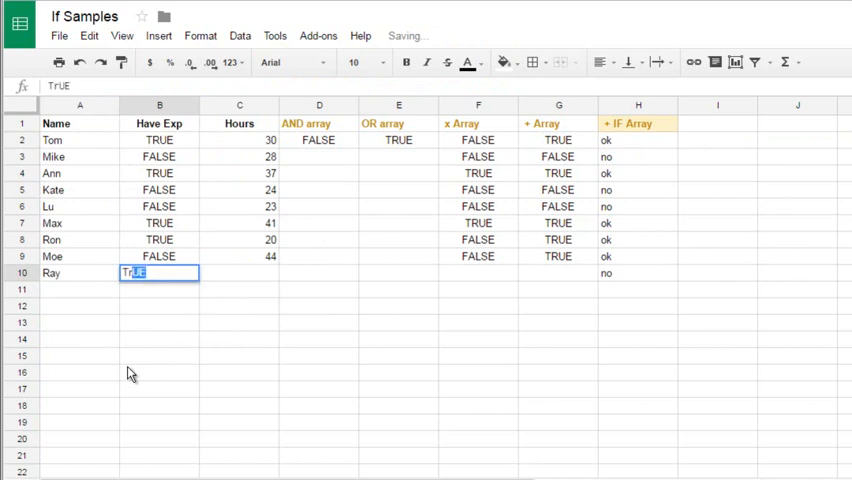
type("50")
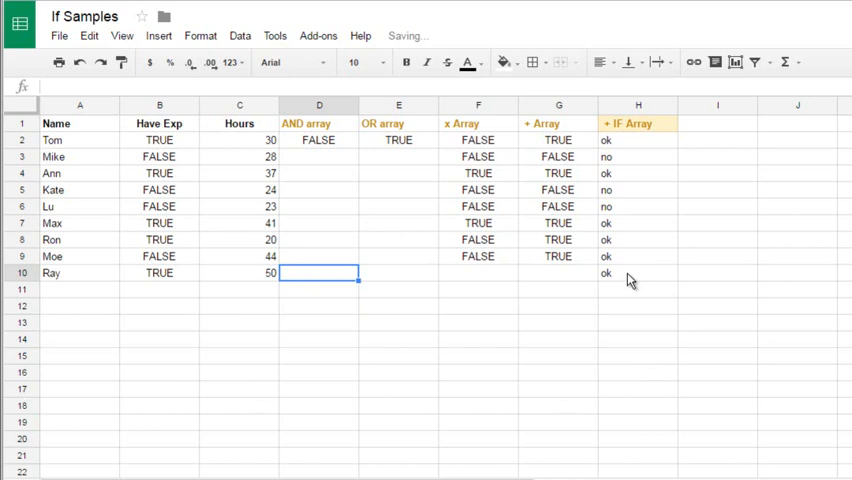
left_click(638, 140)
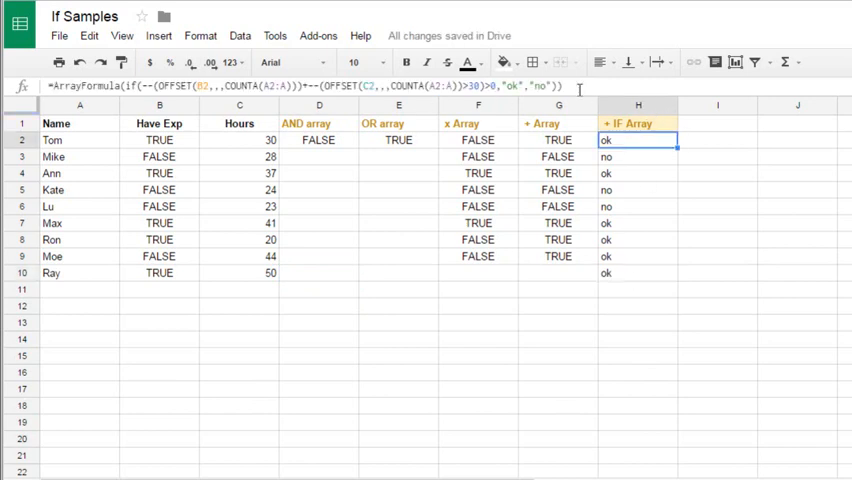
left_click(717, 140)
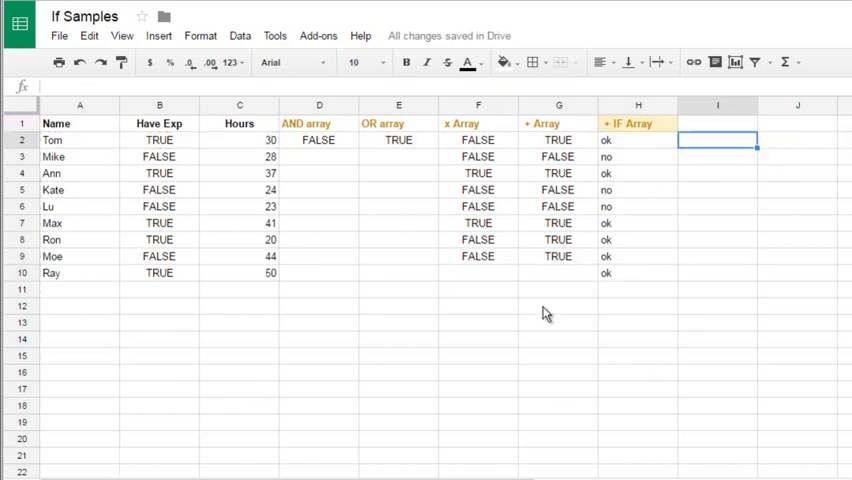